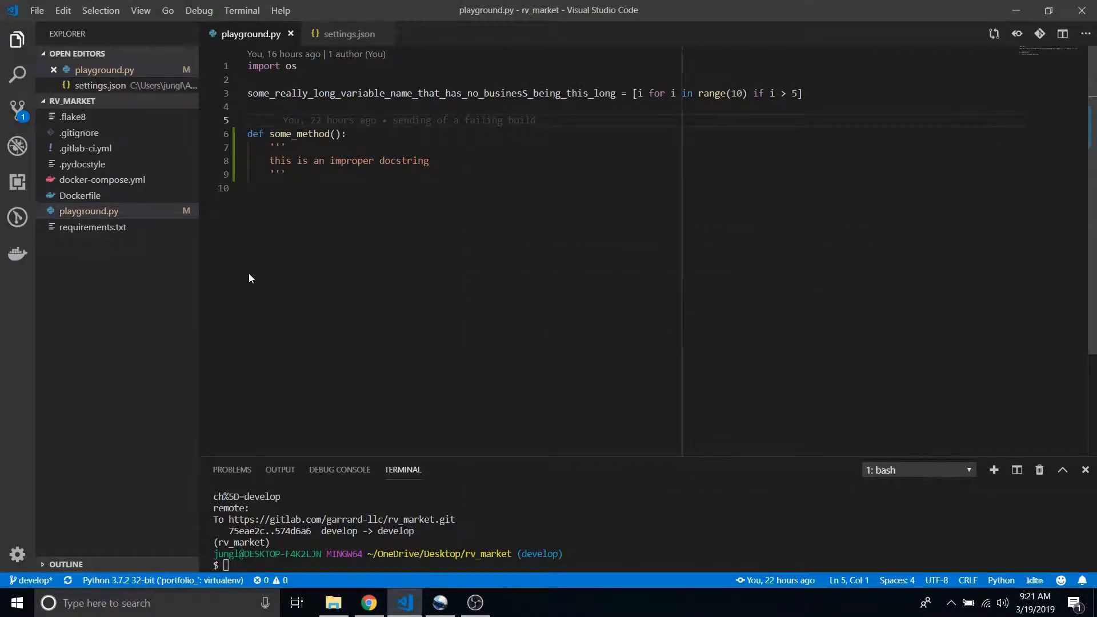
mouse_move(333, 66)
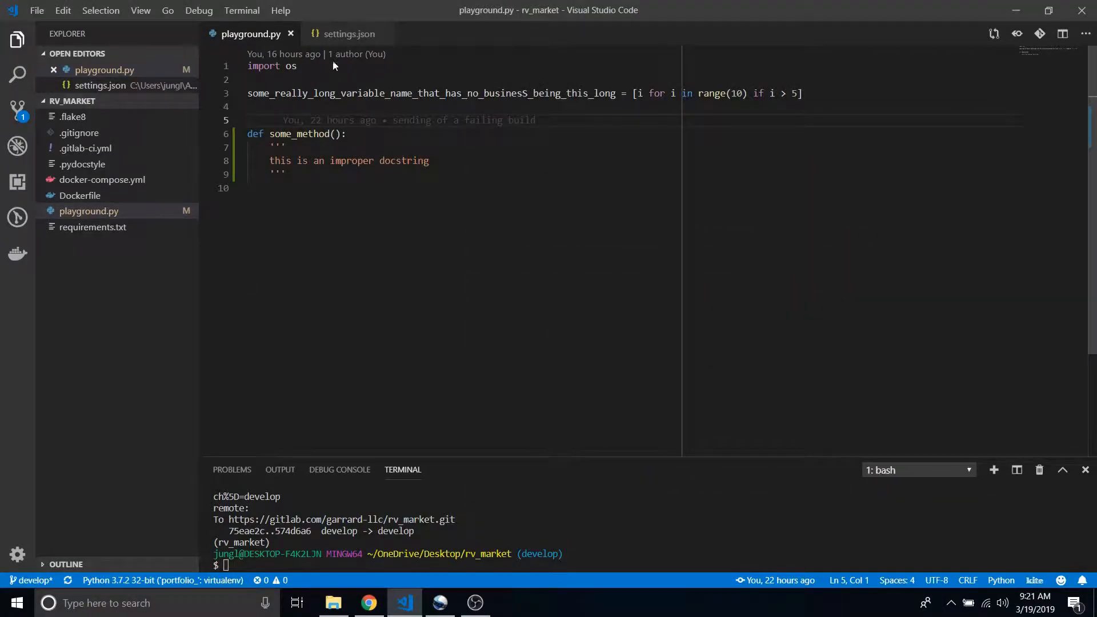
Close settings.json under Open Editors, leaving only playground.py open.
left_click(380, 34)
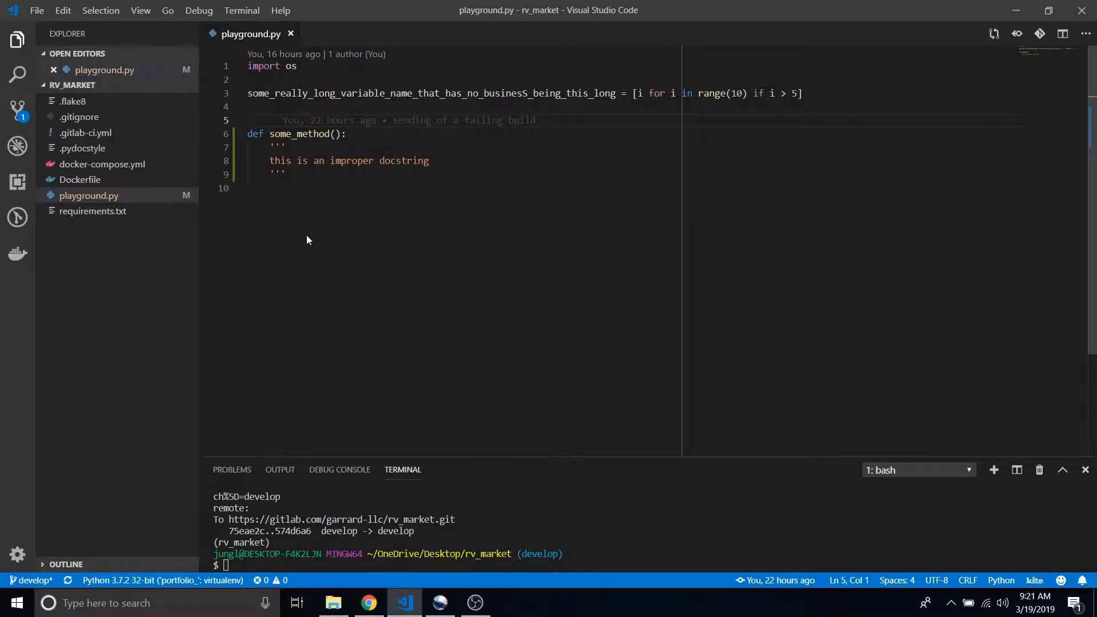
mouse_move(271, 78)
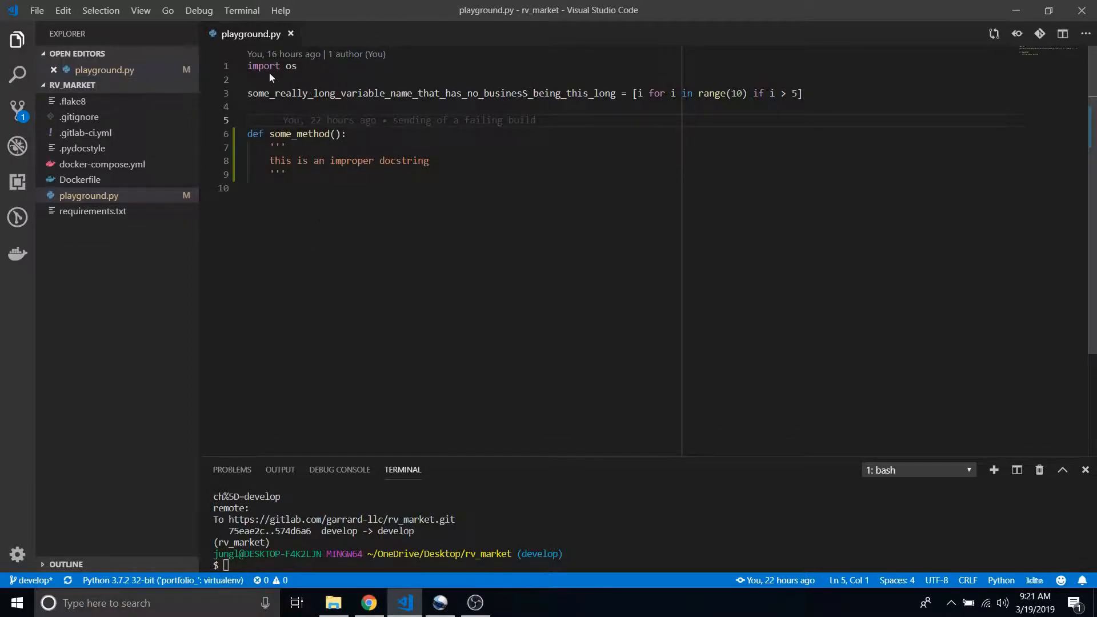
mouse_move(275, 75)
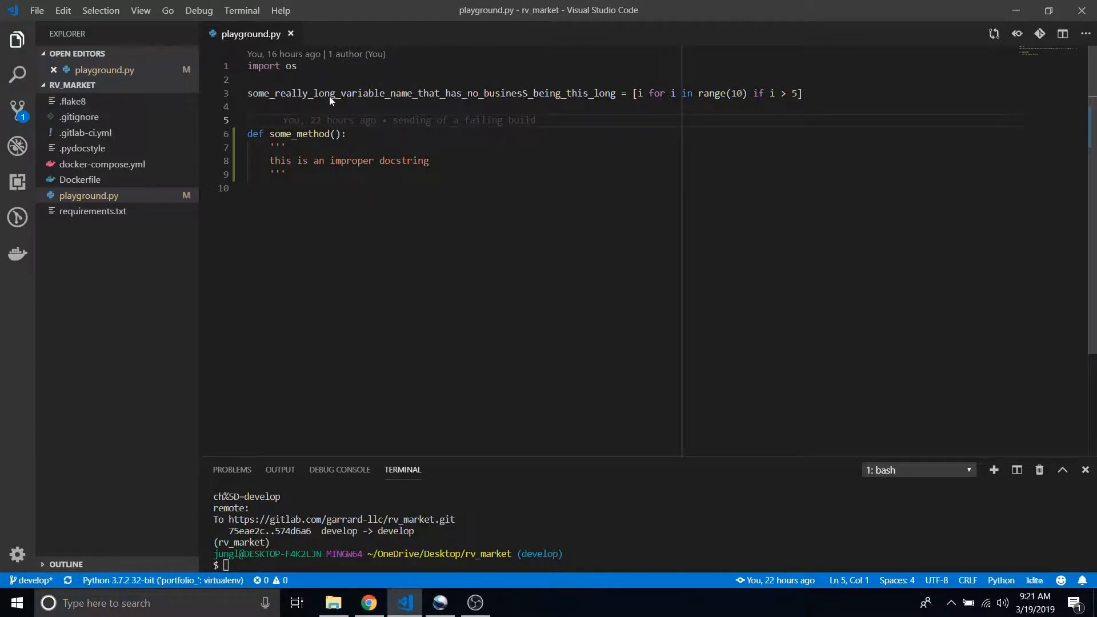
mouse_move(571, 93)
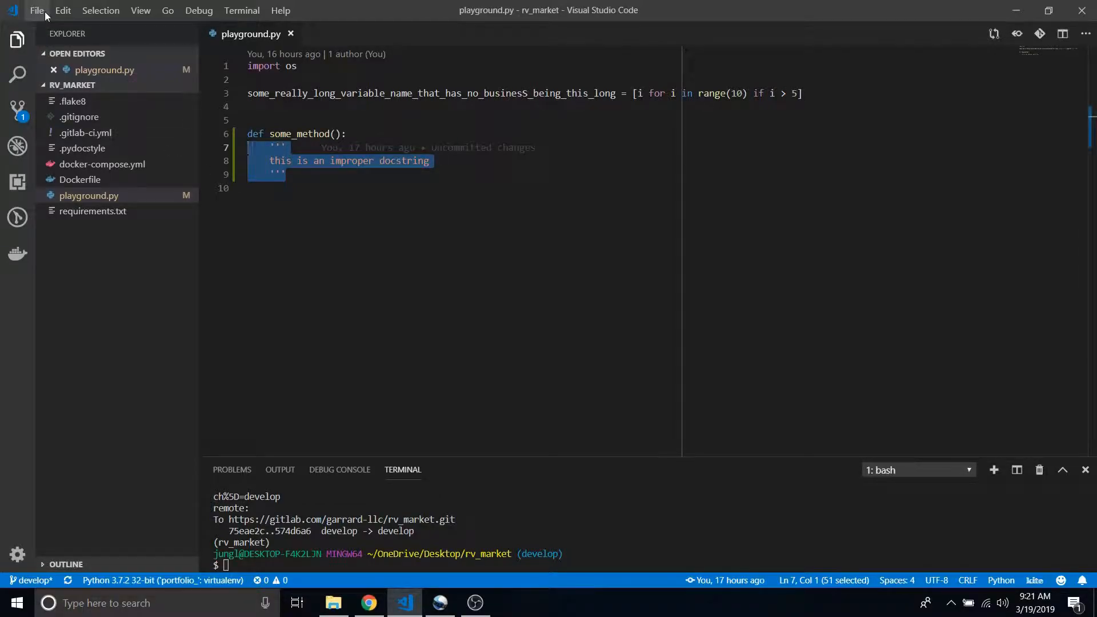
Open the Settings editor, search 'terminal', open settings.json, then refocus playground.py.
left_click(37, 11)
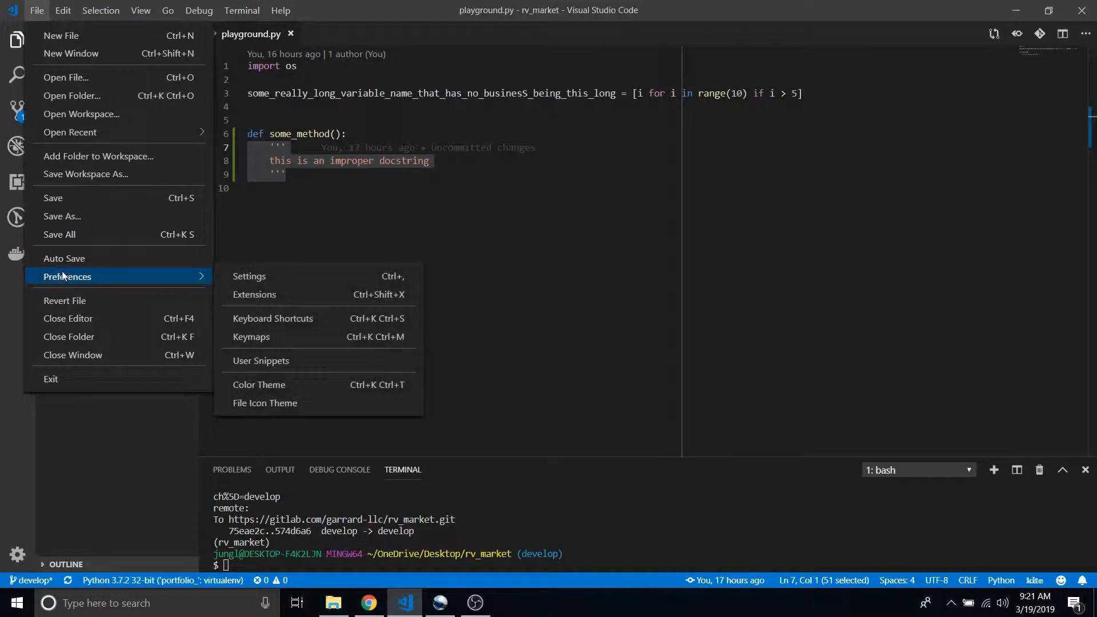
left_click(249, 276)
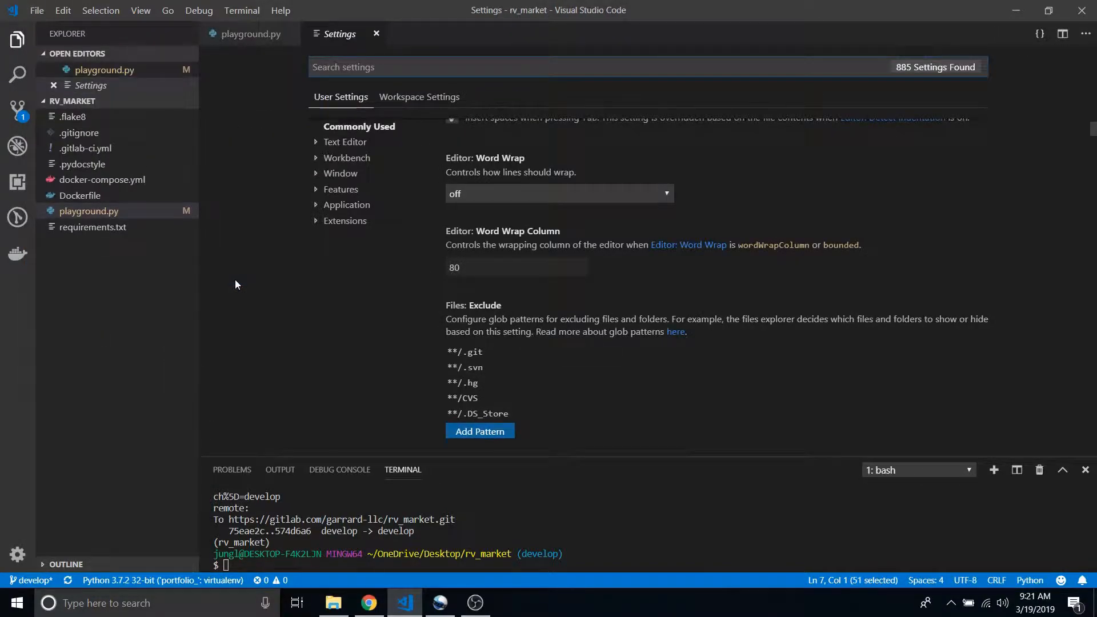
type("terminal")
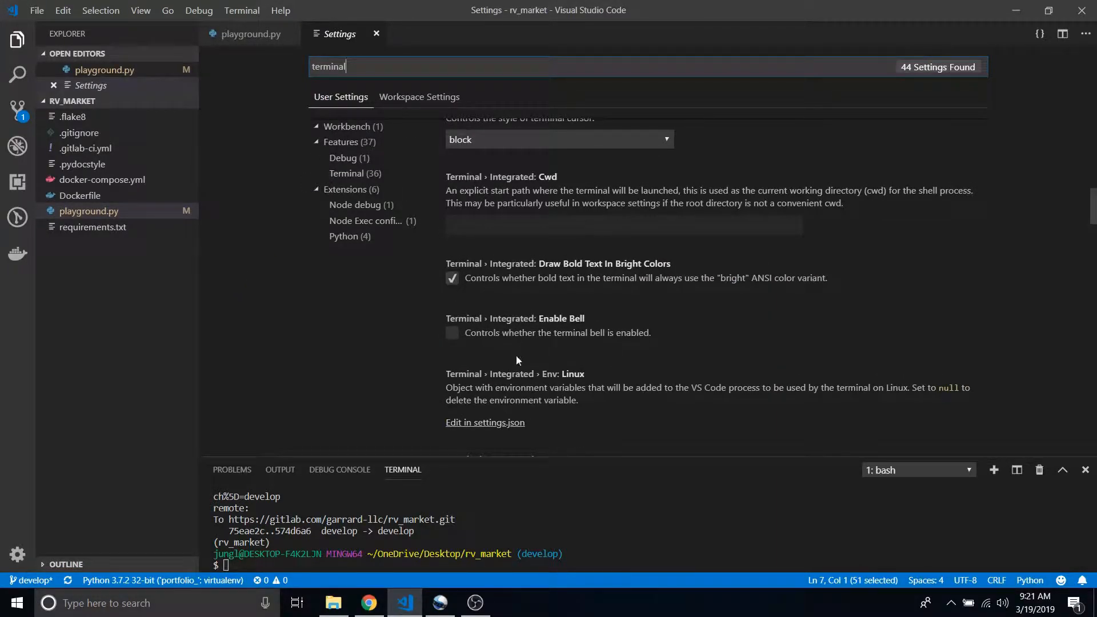
left_click(486, 421)
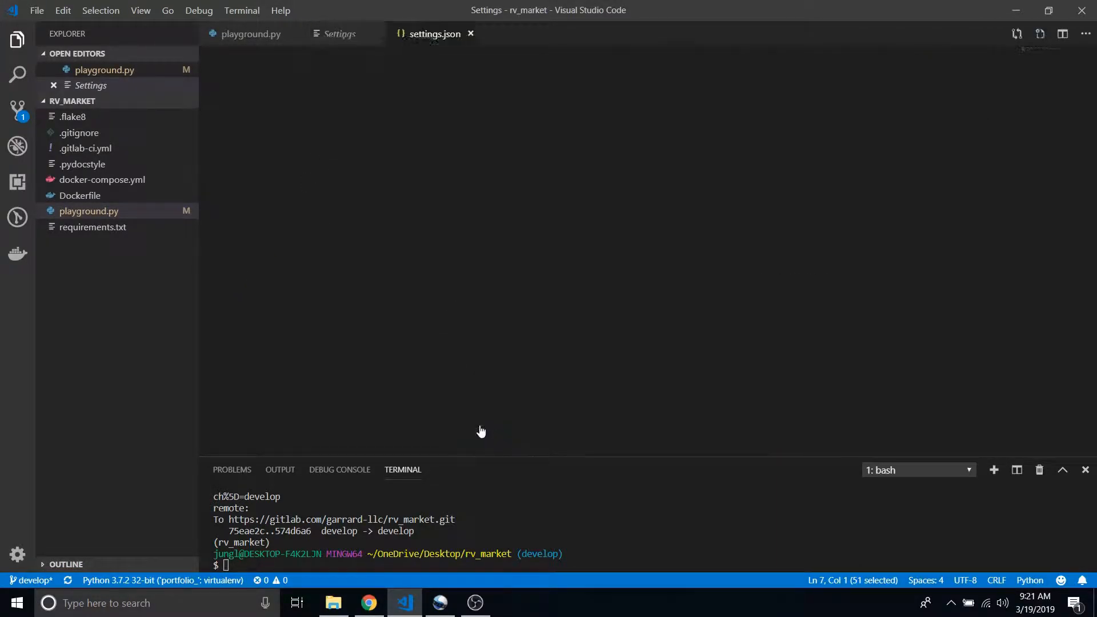
left_click(250, 34)
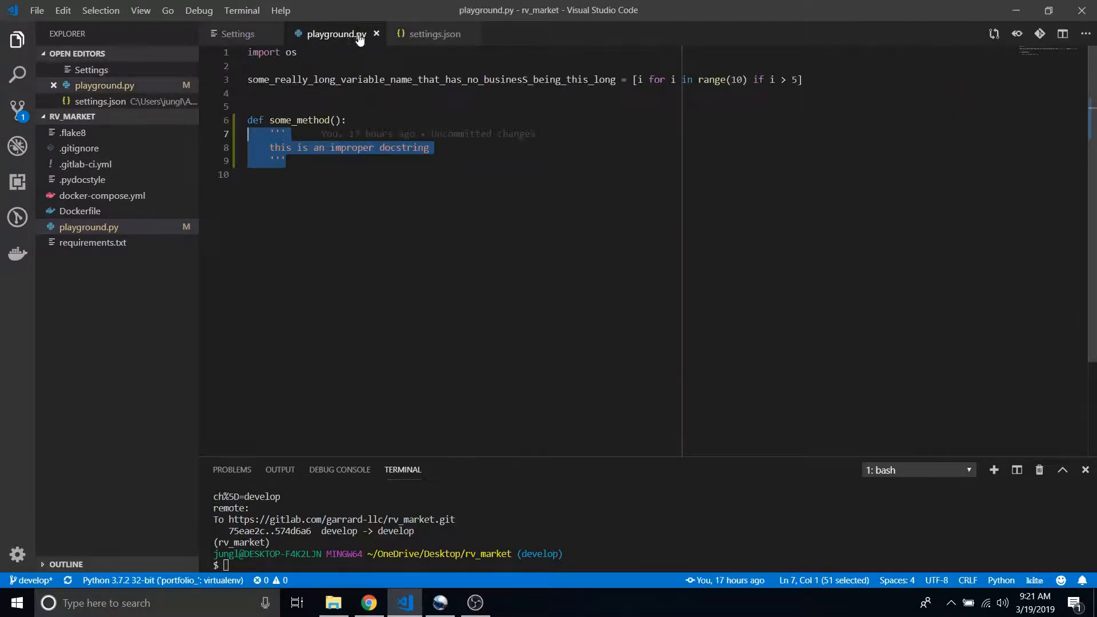
Enter "python.linting.flake8Enabled": true in settings.json using autocomplete.
left_click(434, 34)
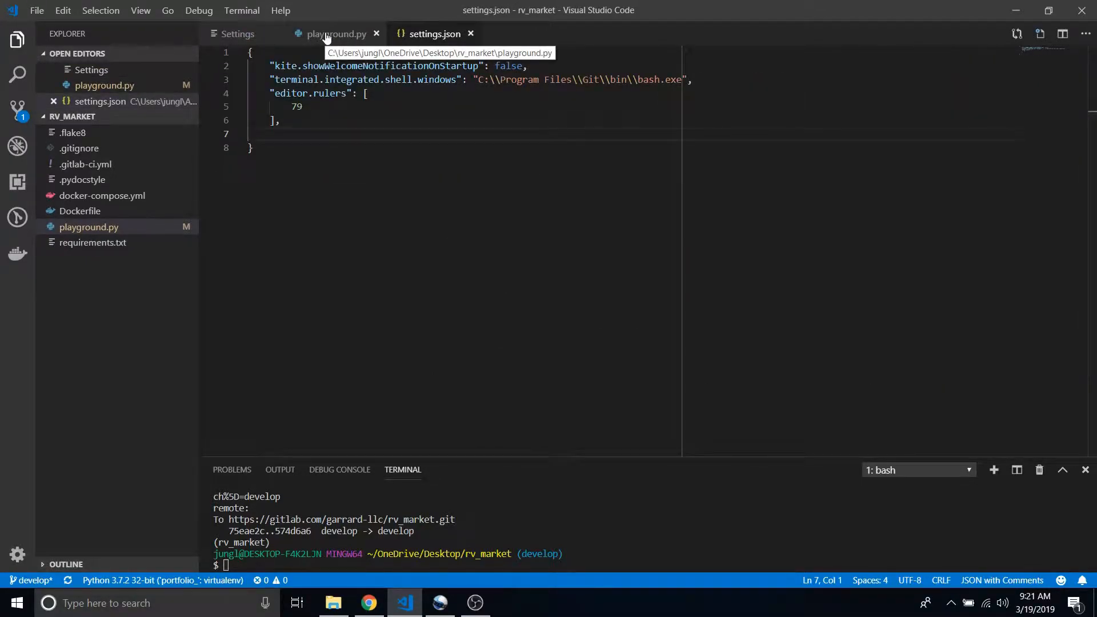
left_click(335, 34)
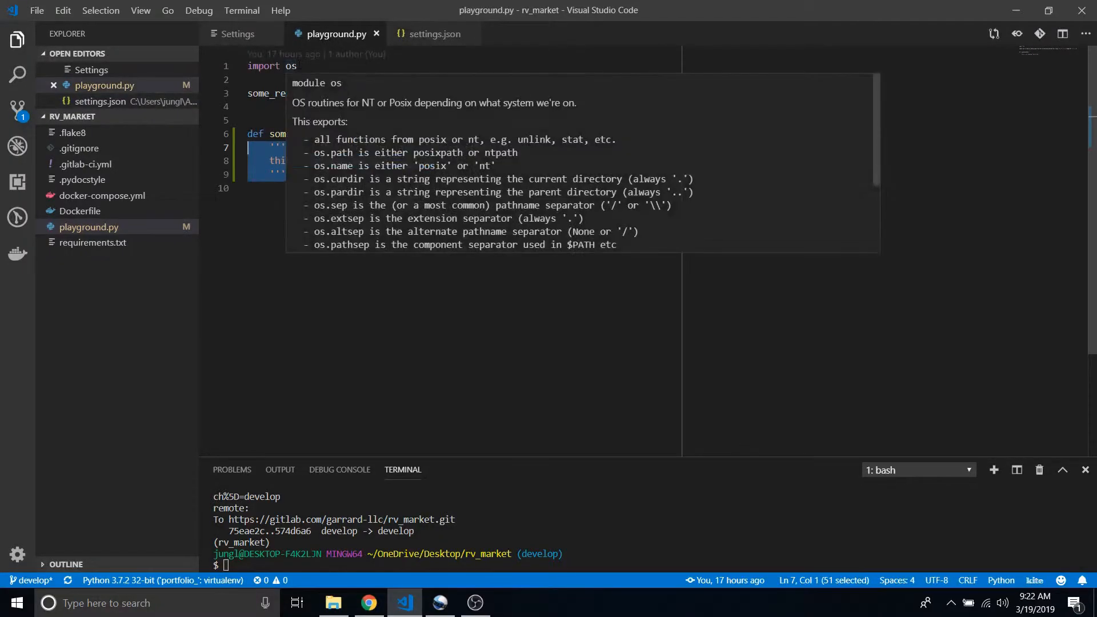
left_click(434, 34)
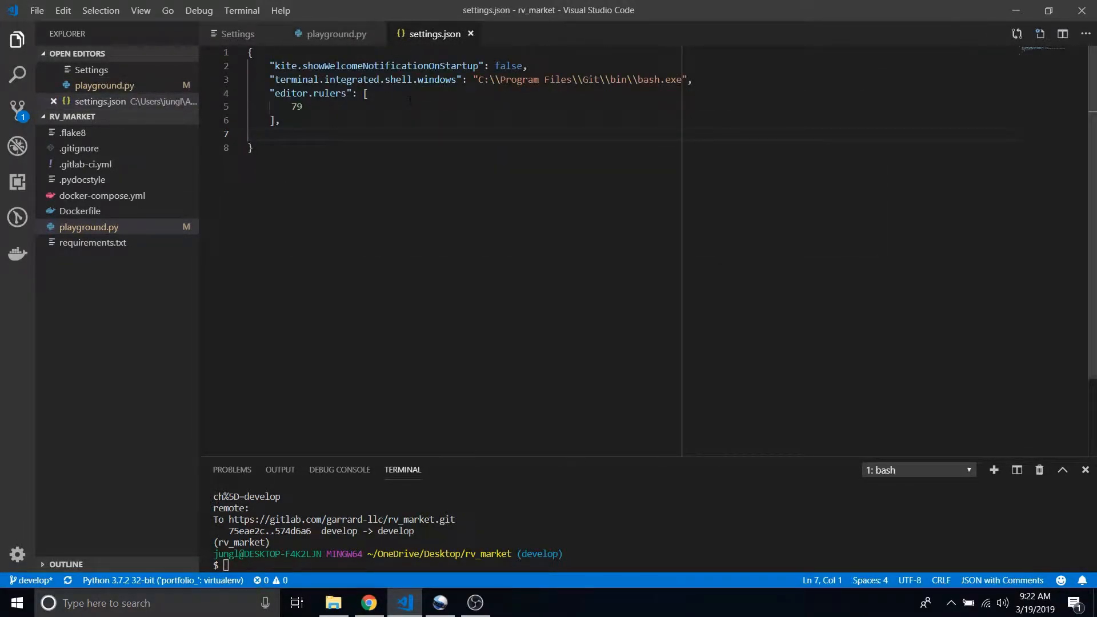
type("python.lin")
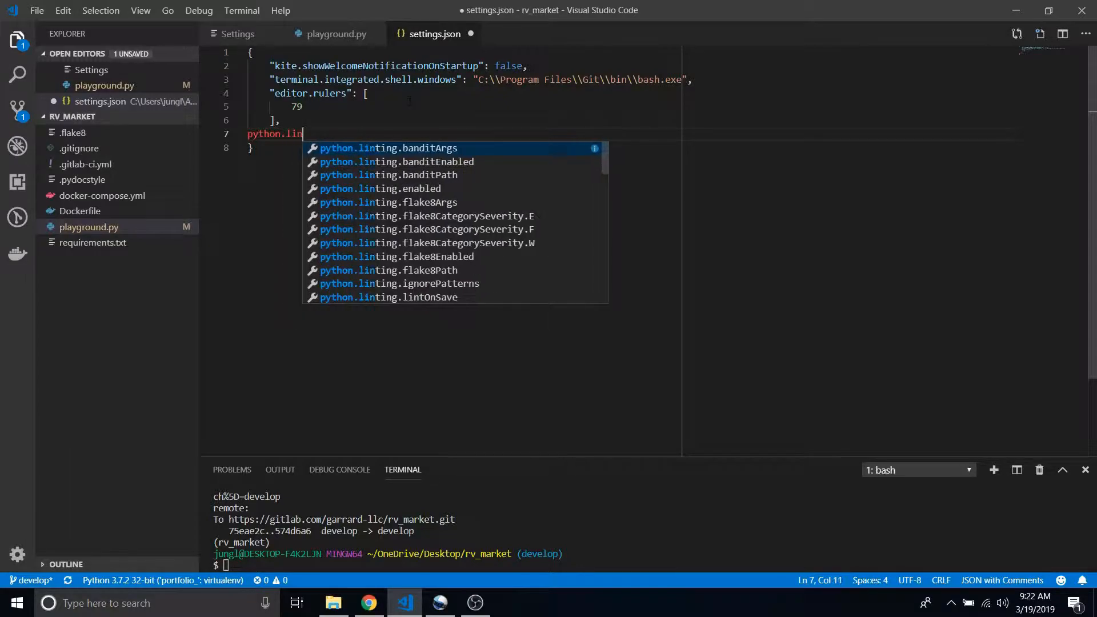
type("ting.")
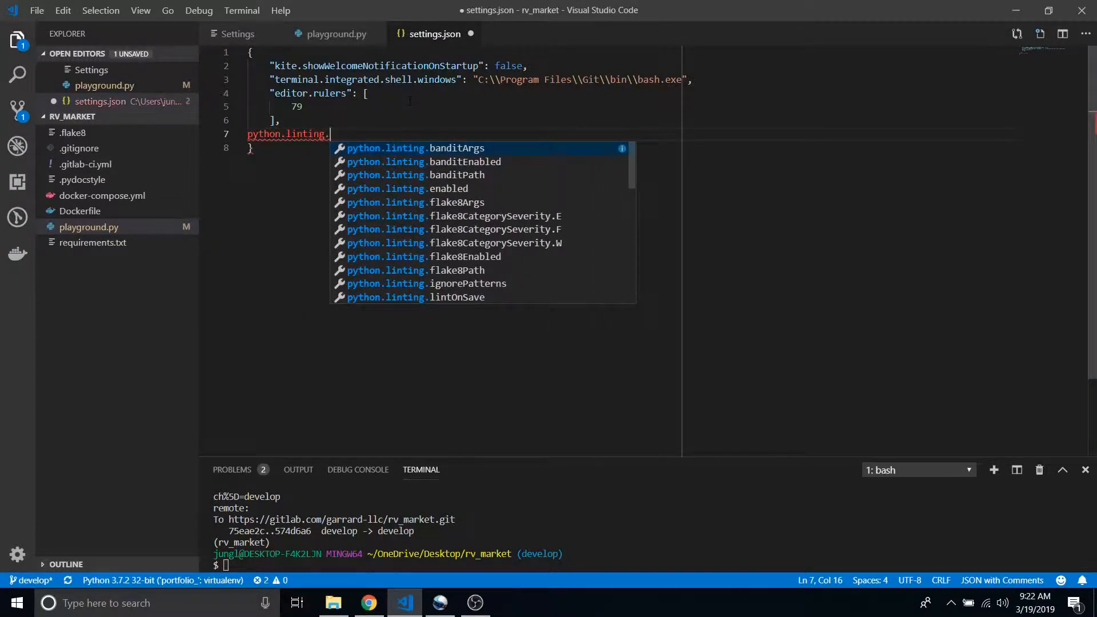
type("flake8Enabled\": true")
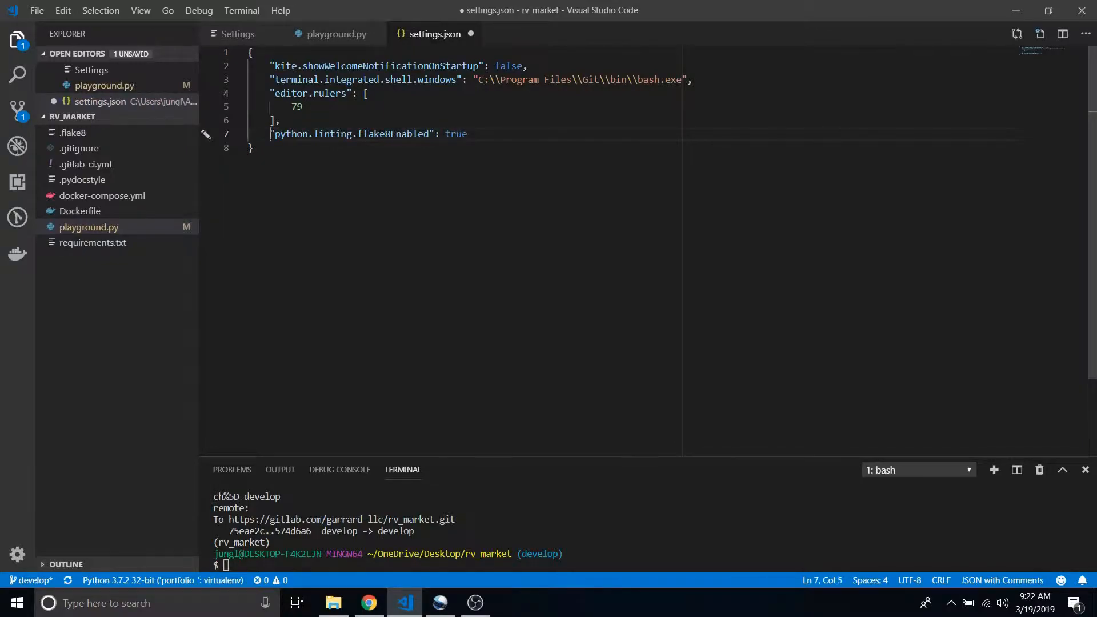
Compare playground.py's flake8 warnings with the setting commented out and restored.
left_click(334, 33)
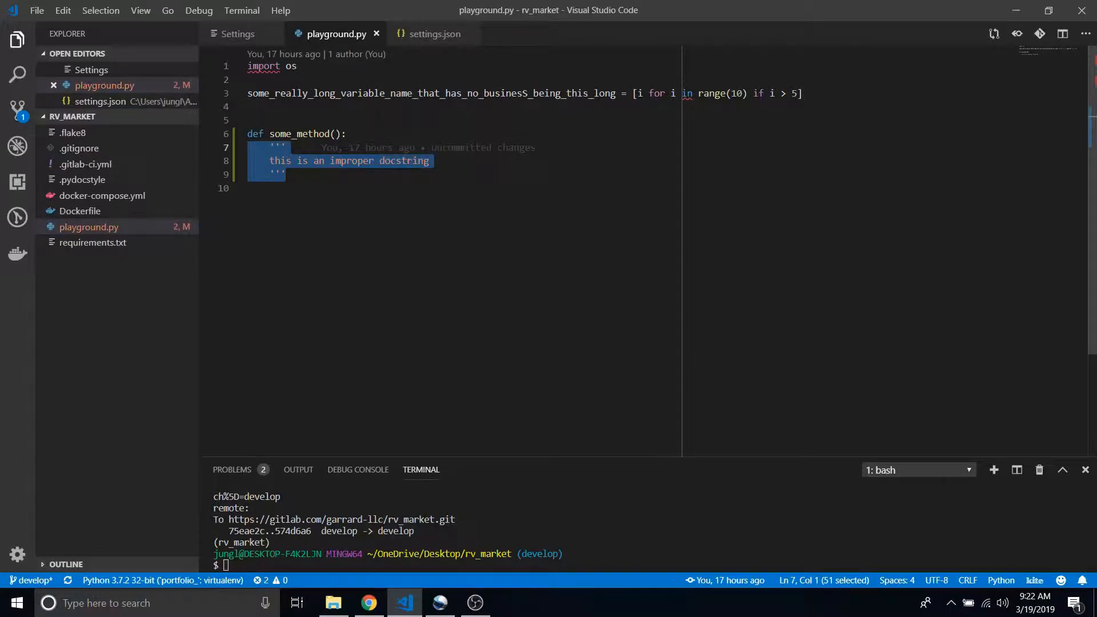
mouse_move(263, 65)
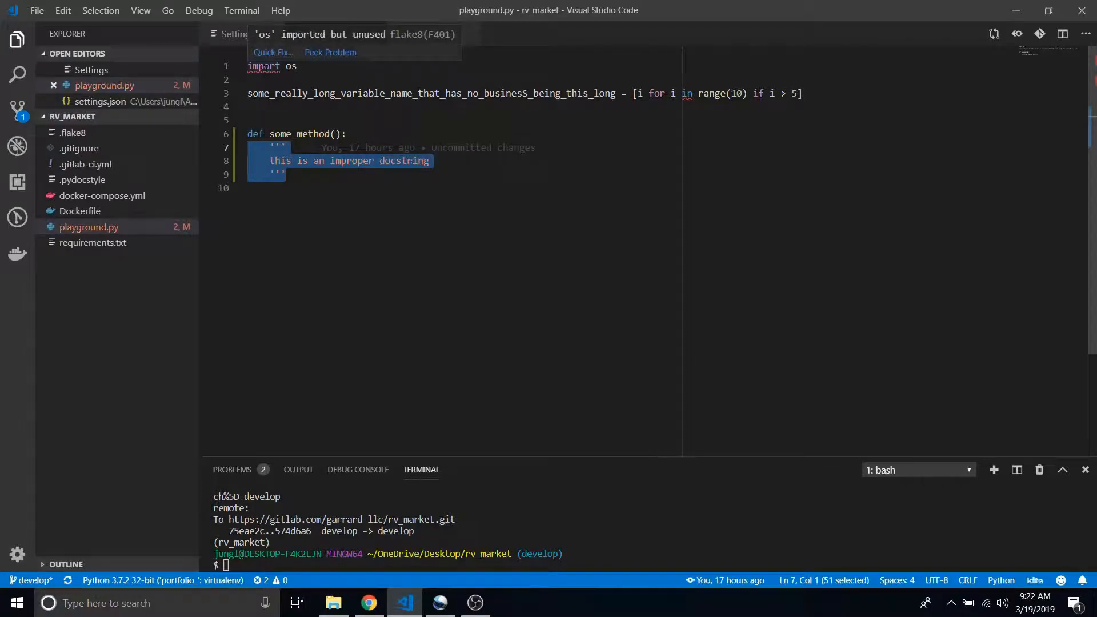
left_click(100, 102)
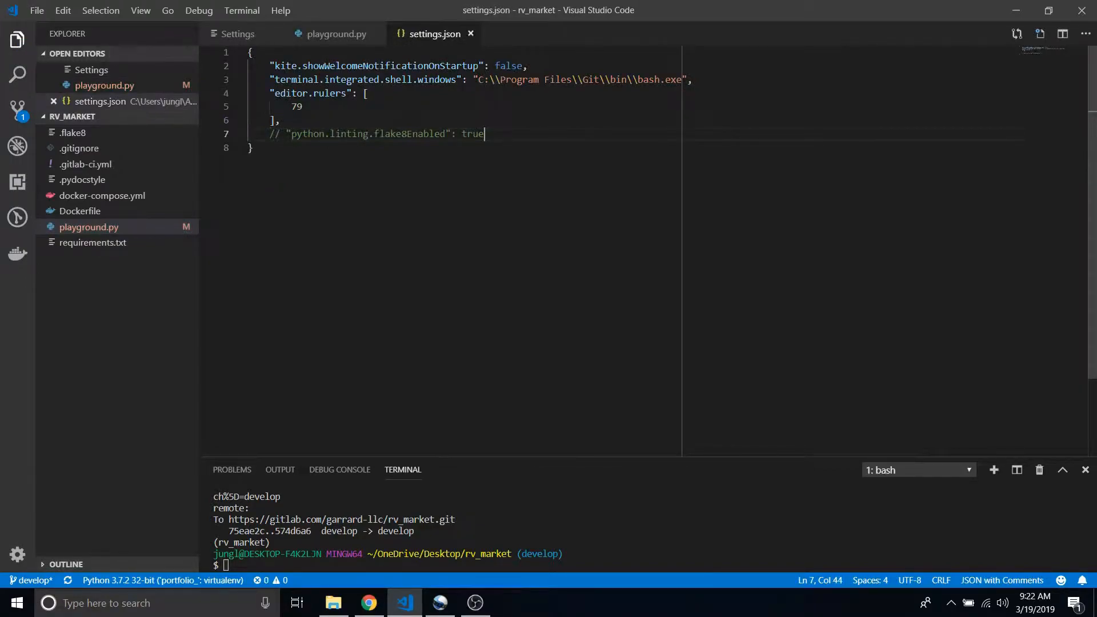
left_click(336, 34)
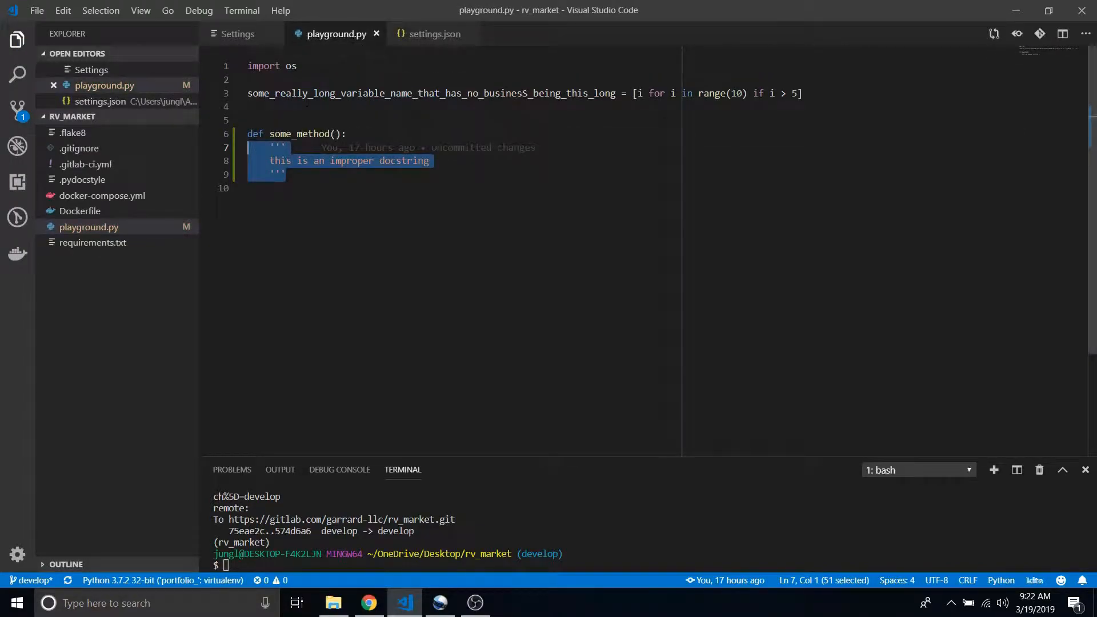
left_click(434, 34)
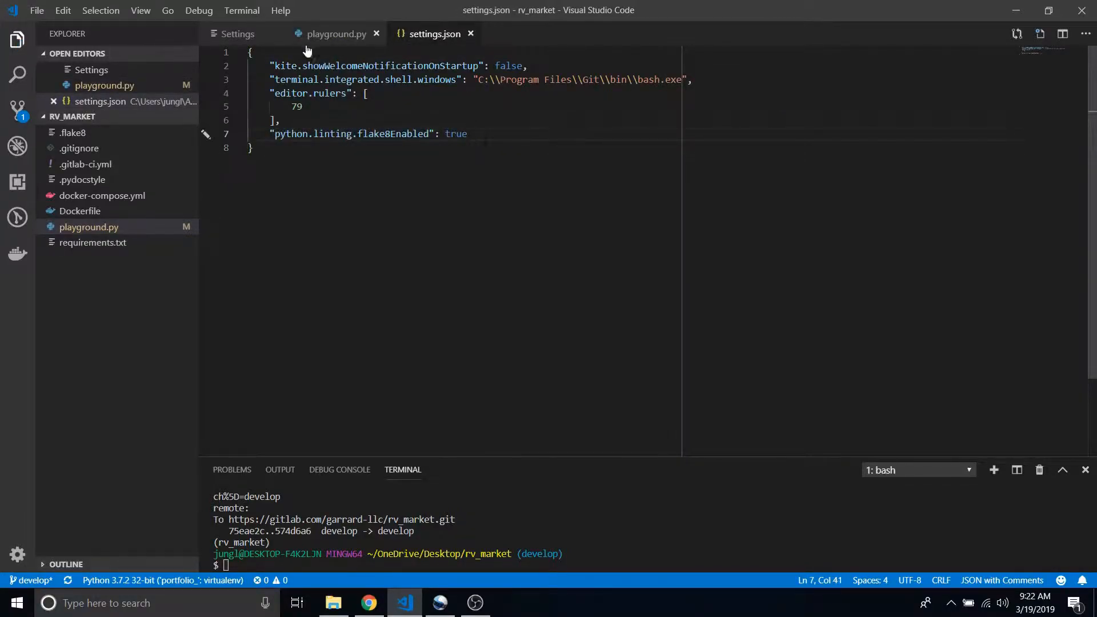
left_click(335, 34)
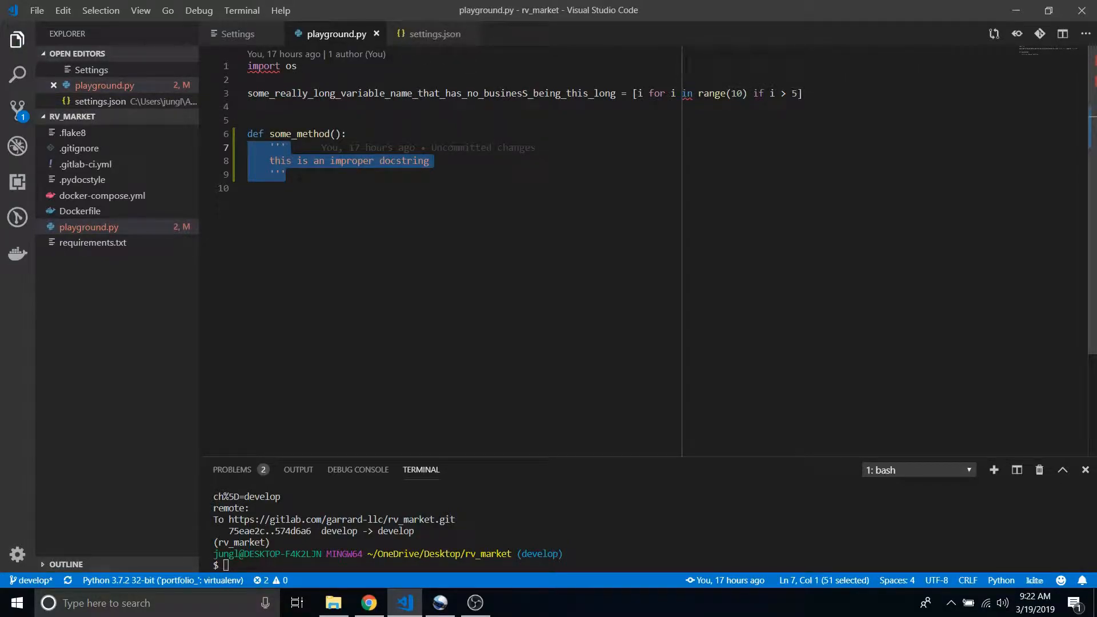
mouse_move(430, 34)
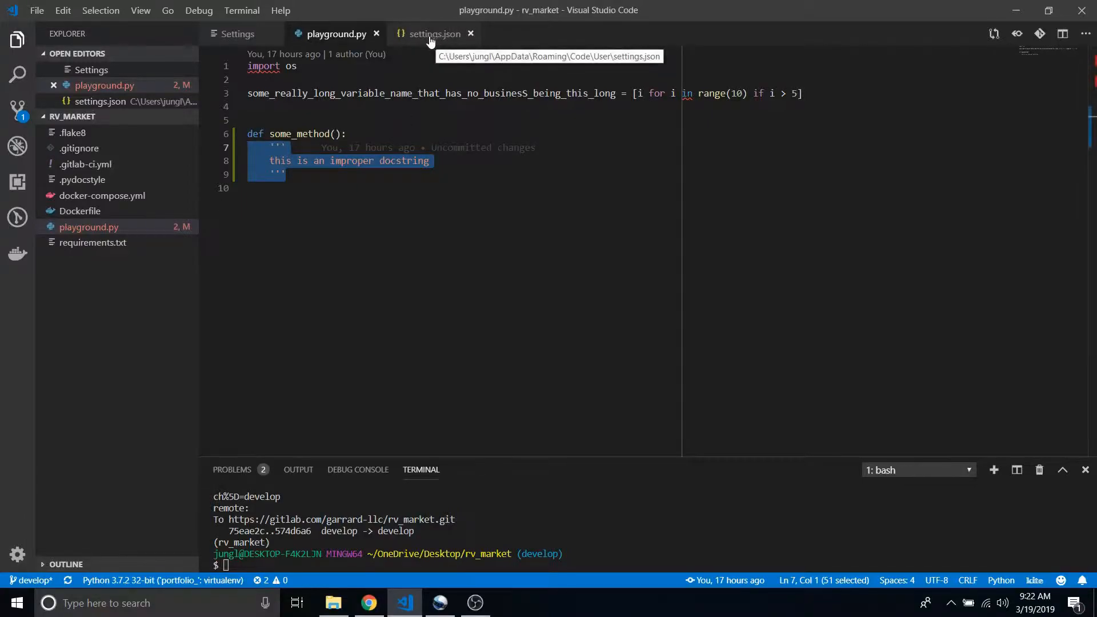
Add "python.linting.pydocstyleEnabled": true below the flake8 entry in settings.json.
left_click(433, 34)
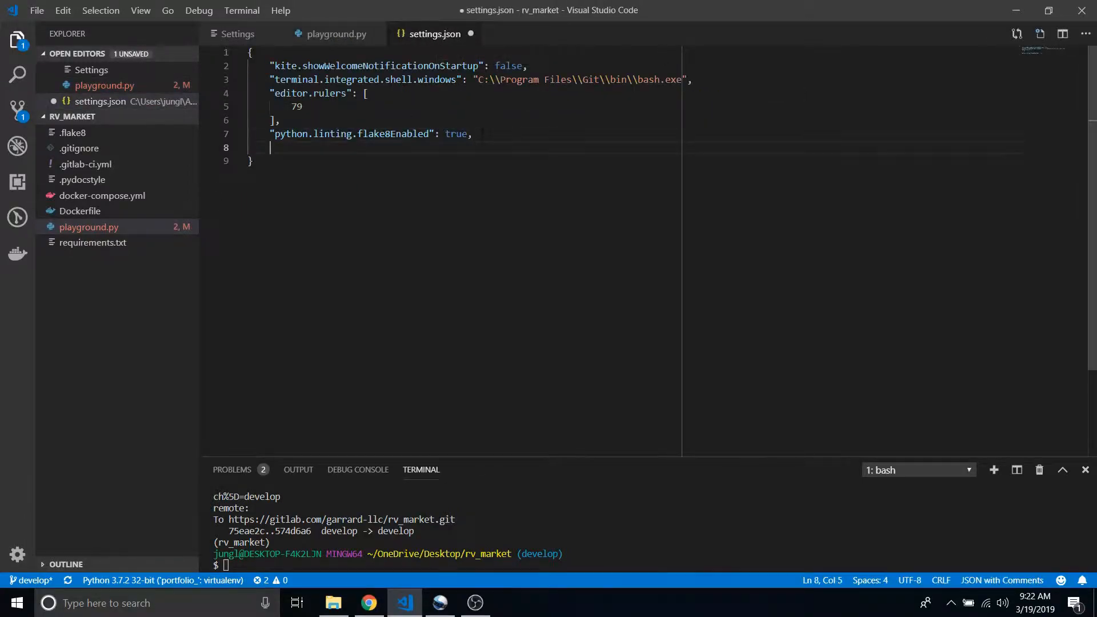
type("\"pythonl\"")
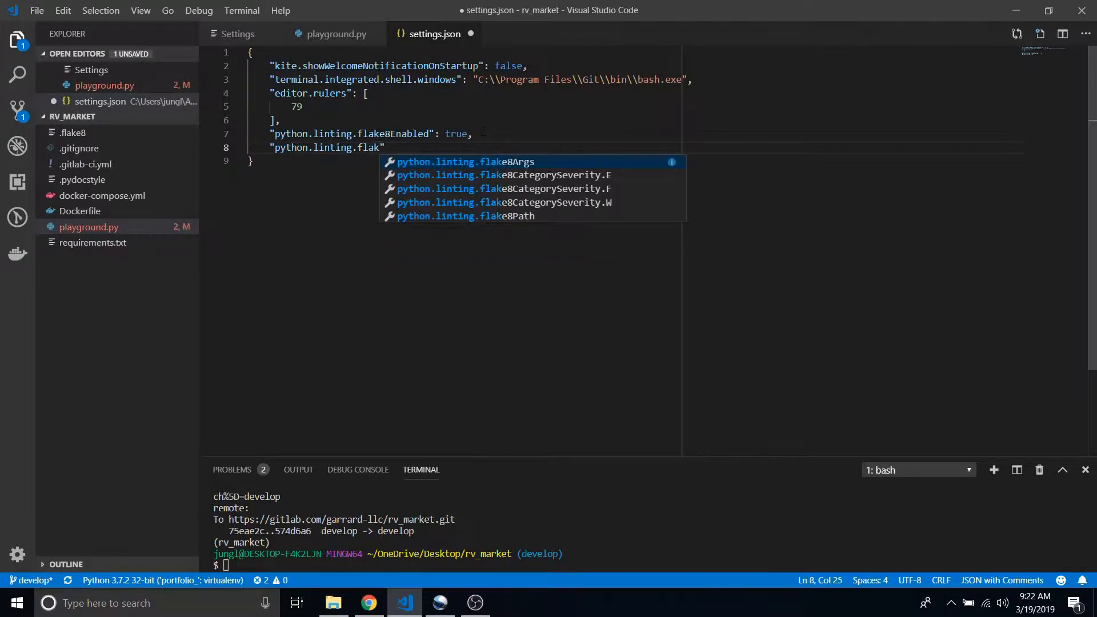
type("pydocstyleEnabled\": false")
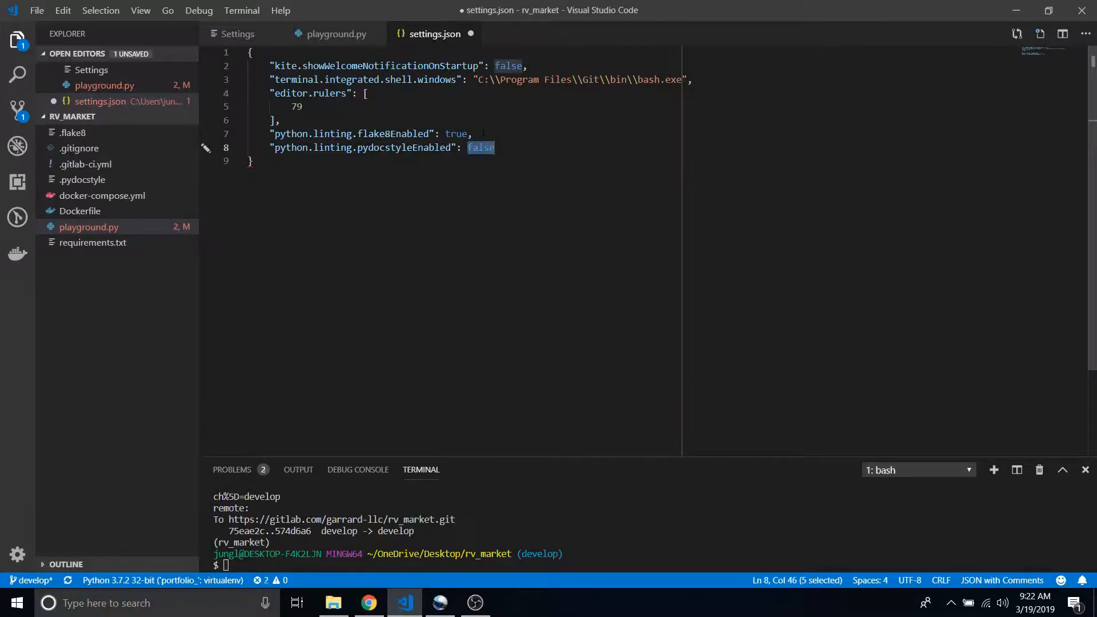
type("true")
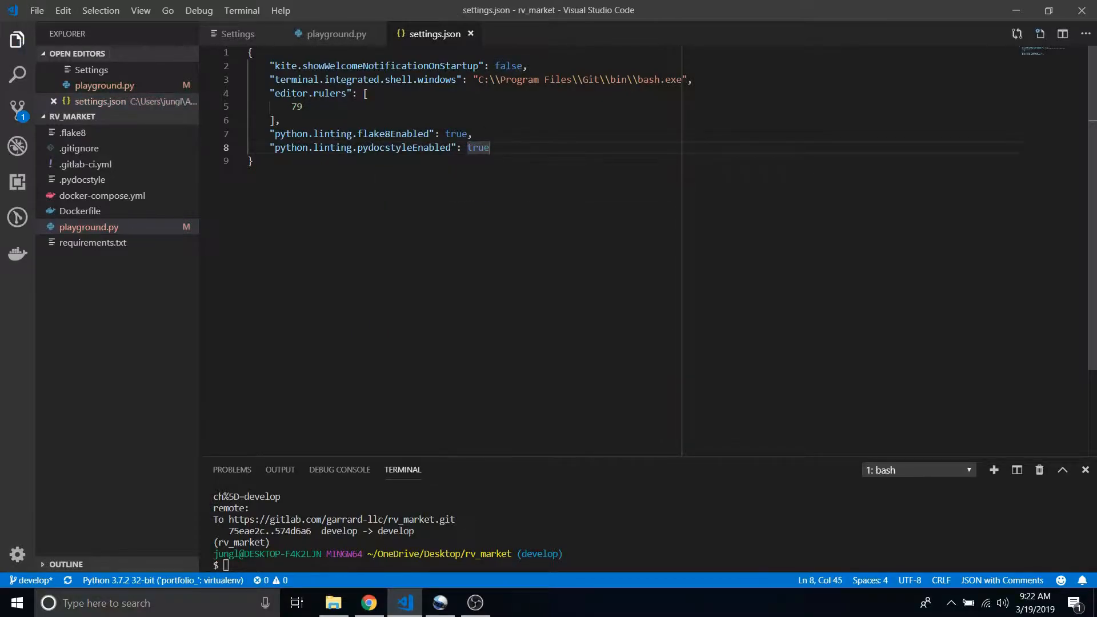
left_click(335, 34)
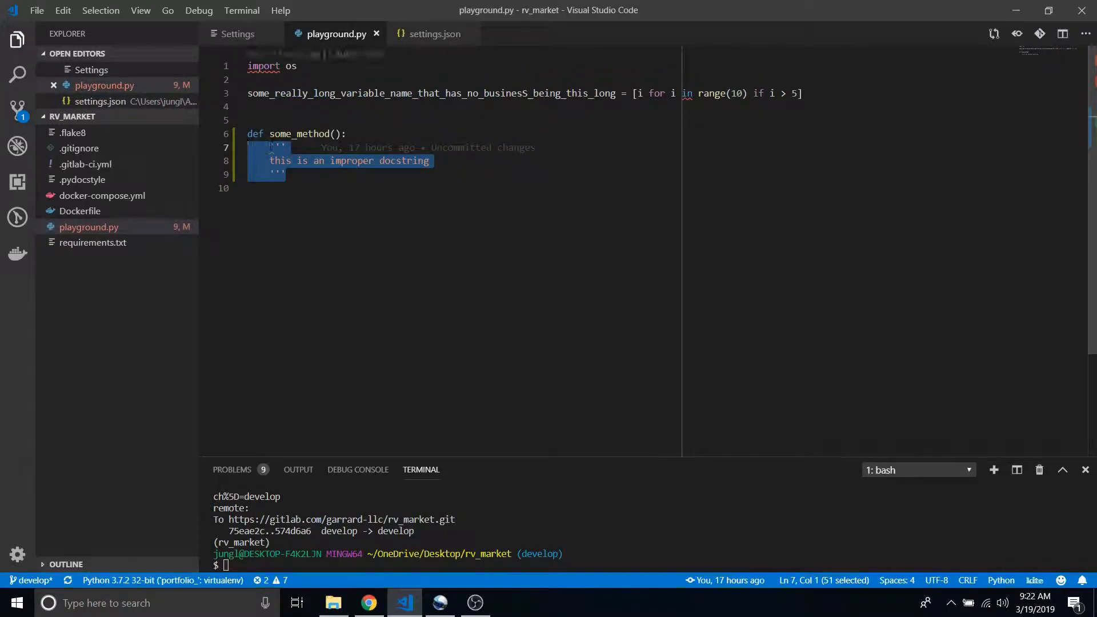
mouse_move(273, 160)
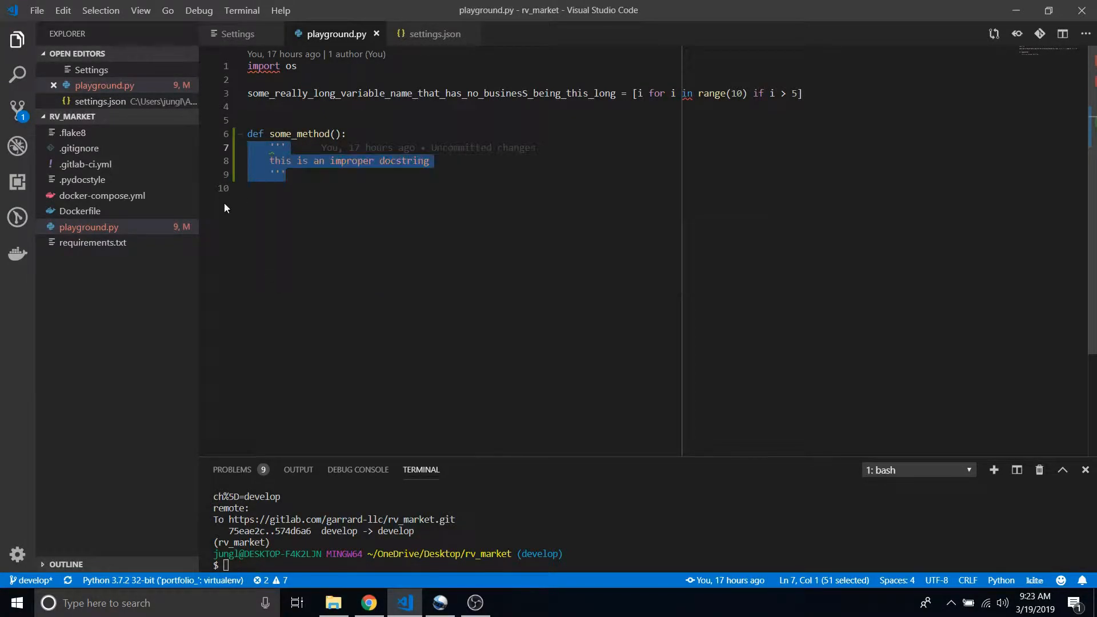
left_click(249, 187)
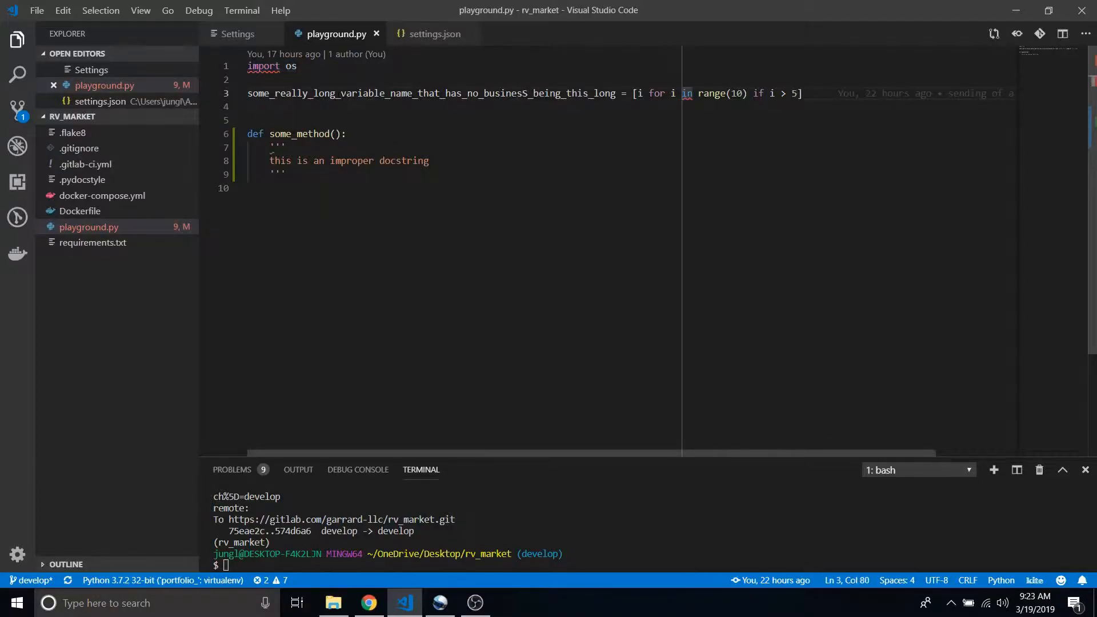
mouse_move(432, 33)
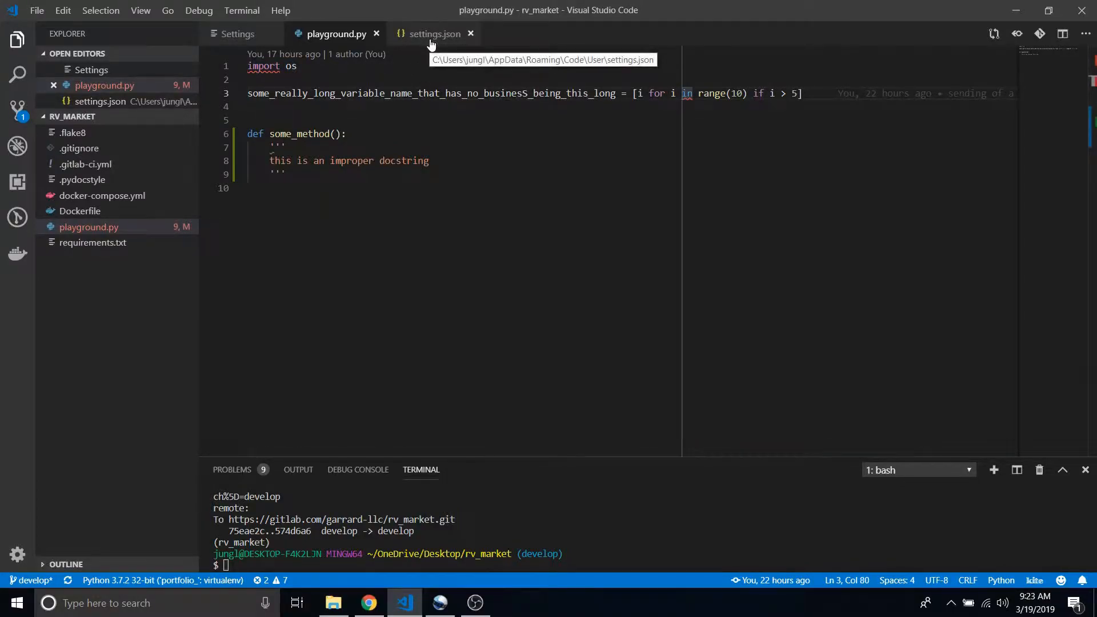
left_click(434, 34)
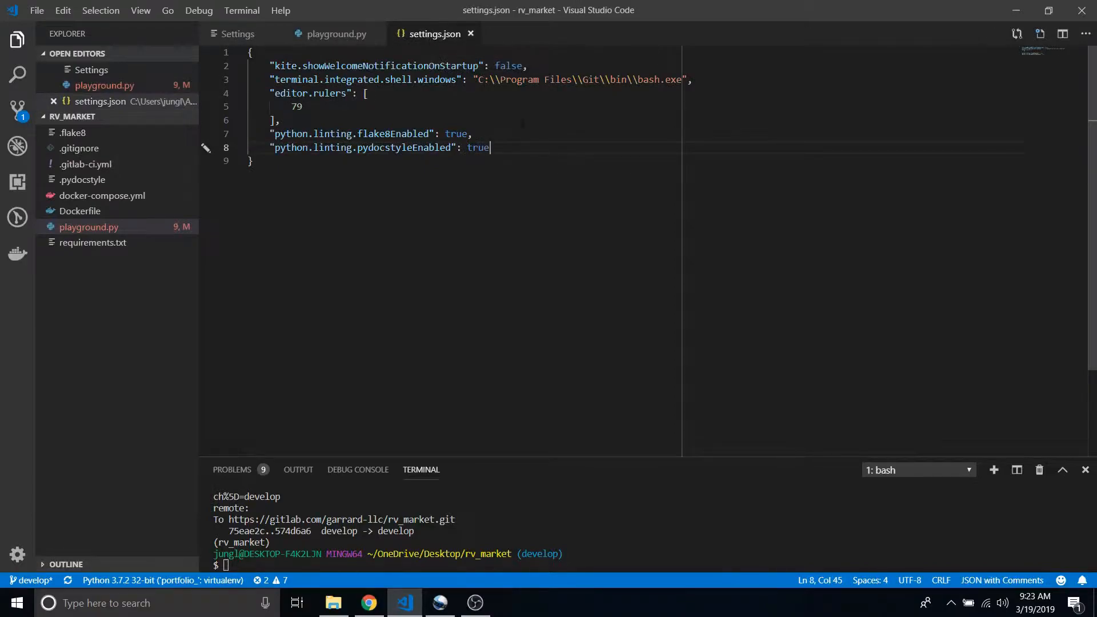
Start a new settings.json line after pydocstyleEnabled, checking playground.py's ten problems.
key("Enter")
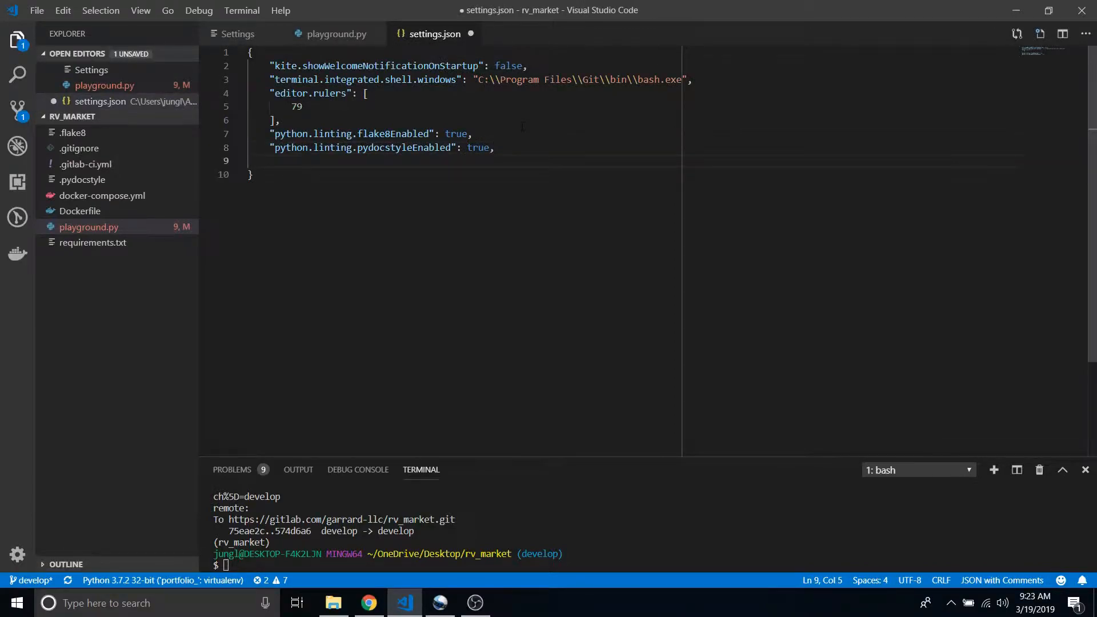
left_click(335, 34)
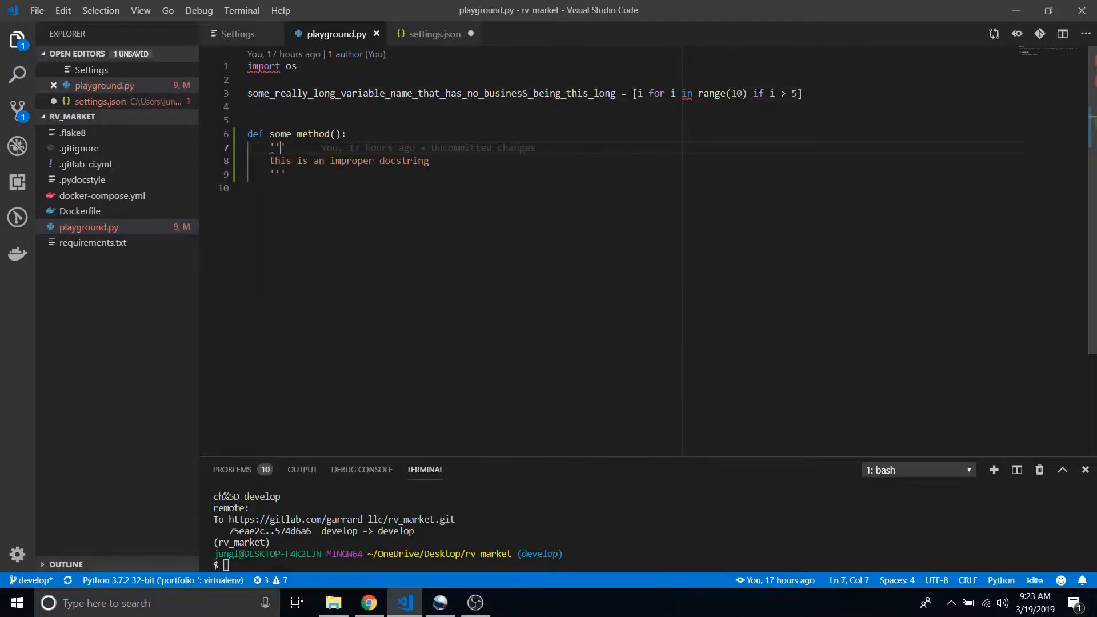
left_click(434, 34)
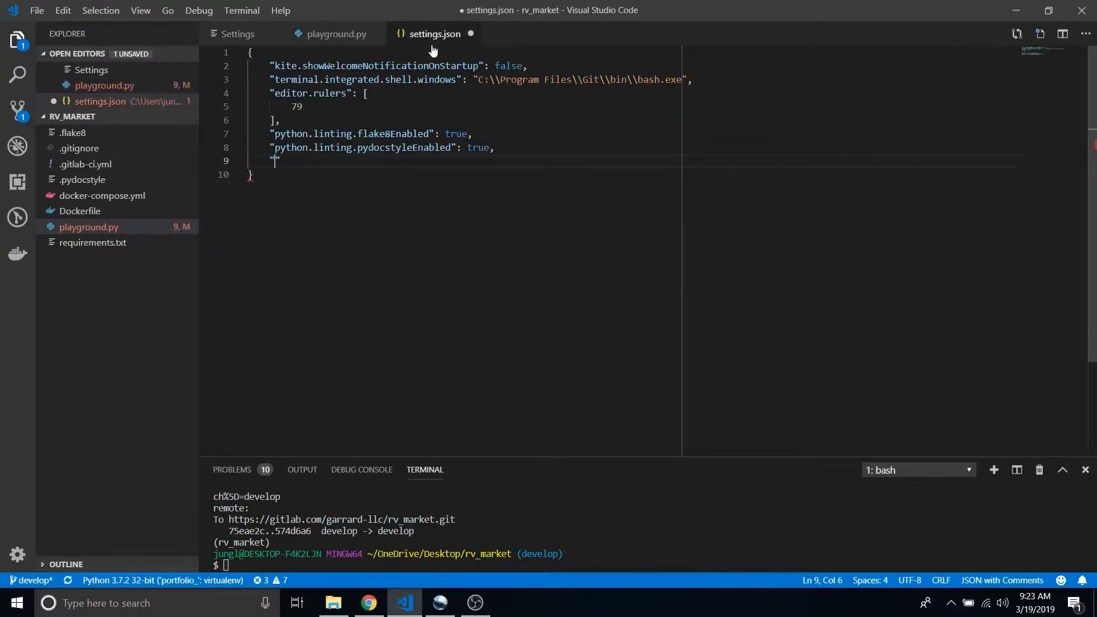
Enter "python.linting.pydocstyleArgs": ["--ignore=D403"] on line 9 and save.
type("python")
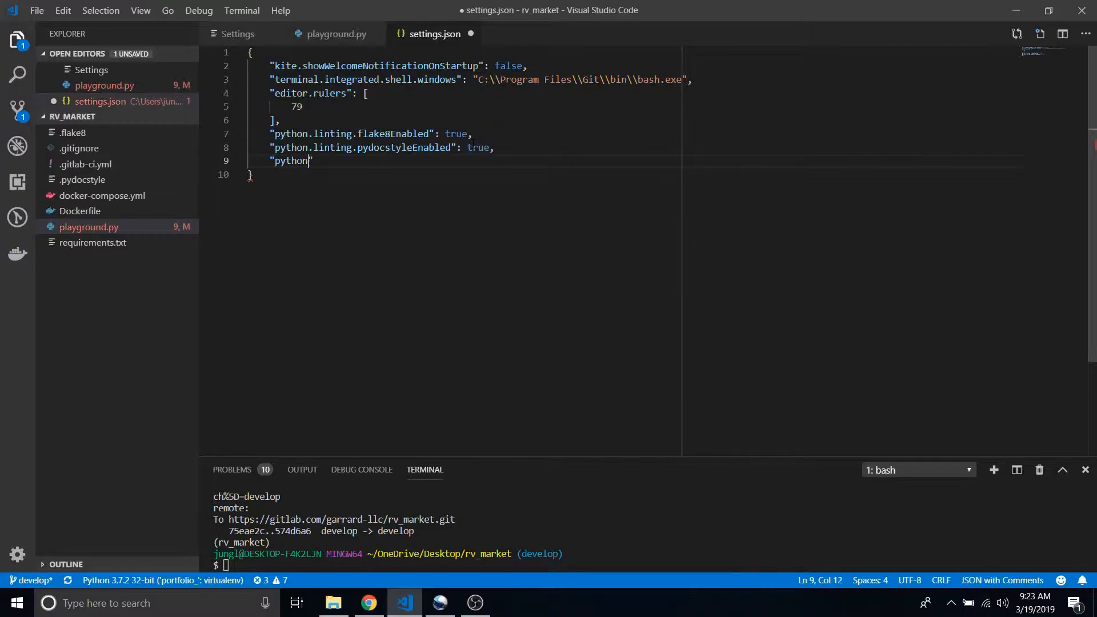
type(".linting.")
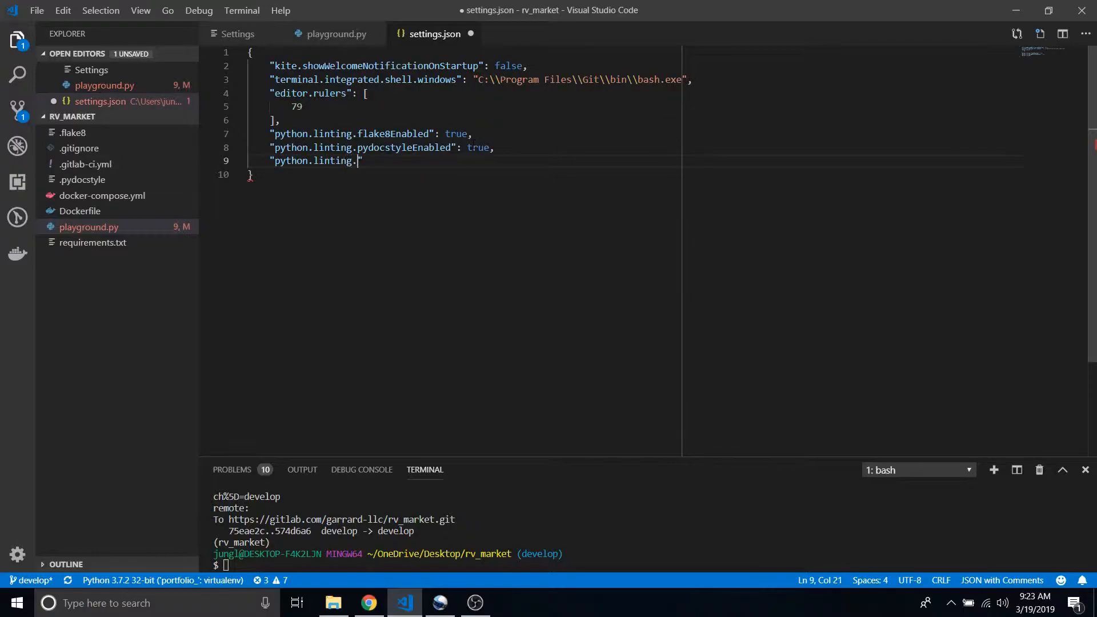
type("pydoc")
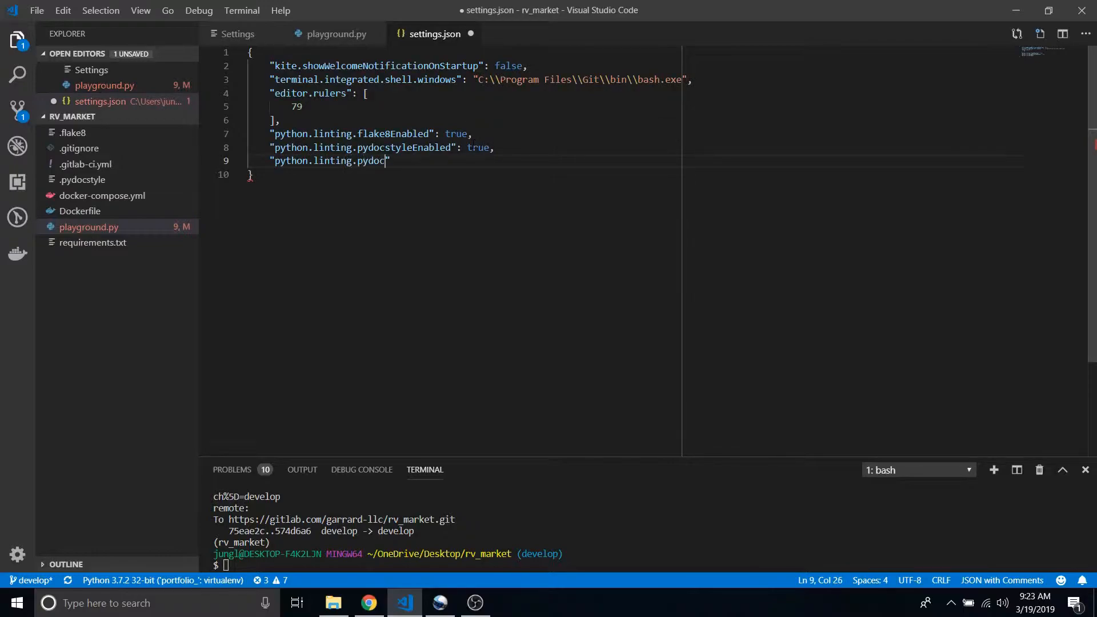
type("style")
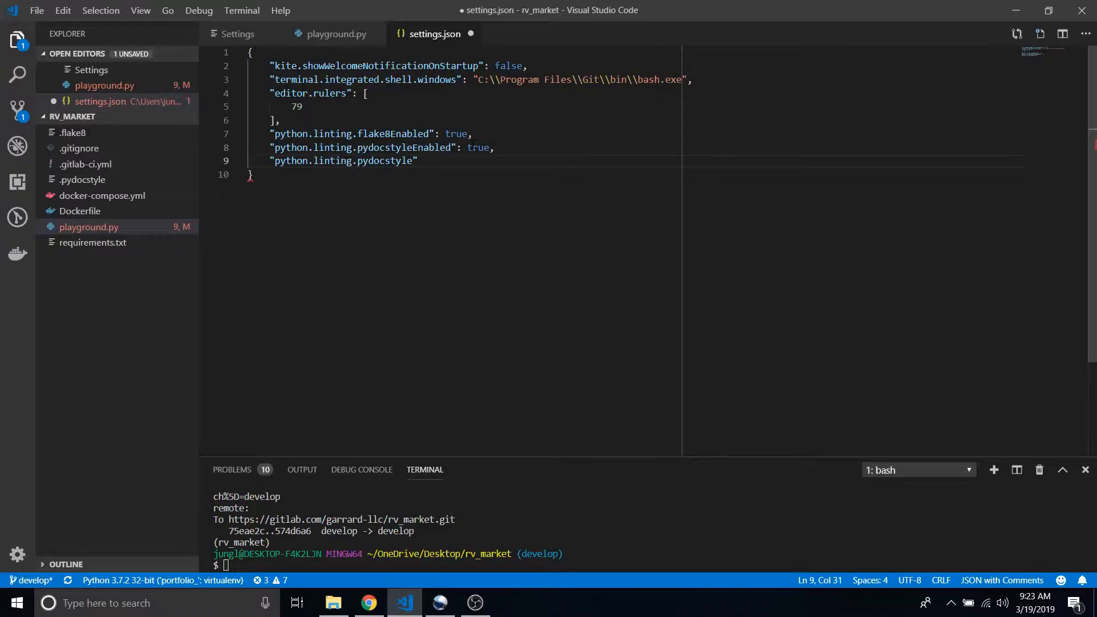
type("Args")
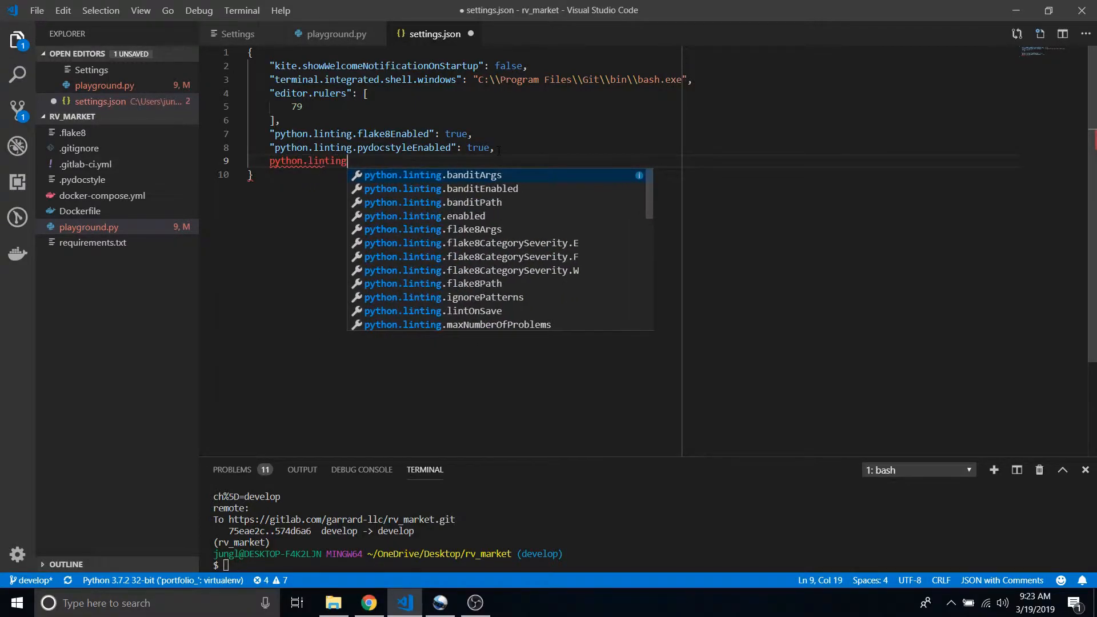
type(".")
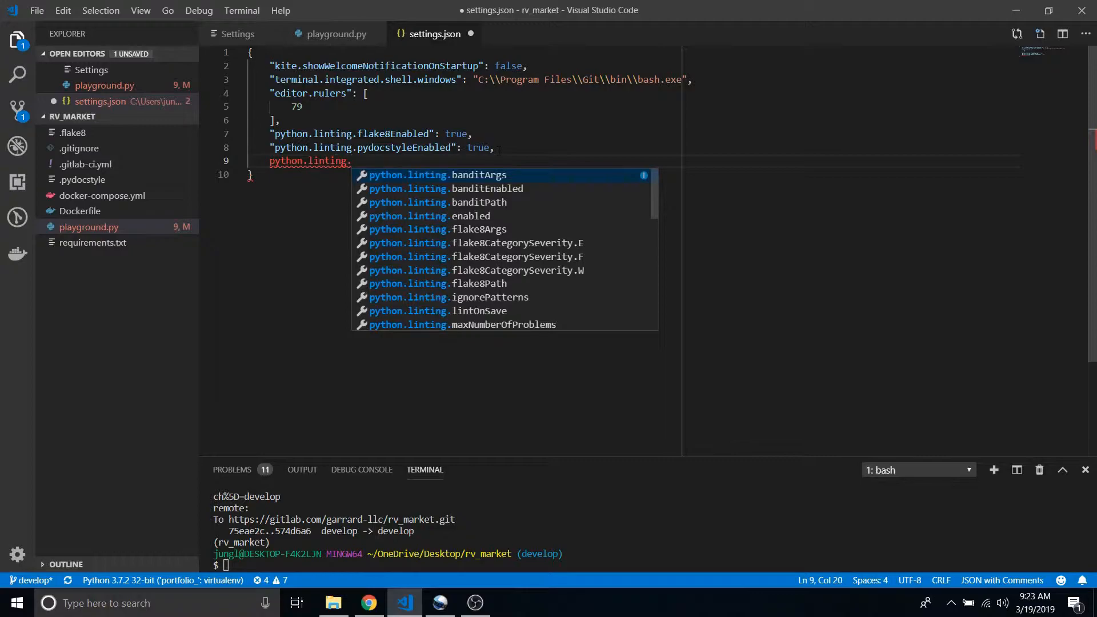
type("pydocstyleArgs\": [")
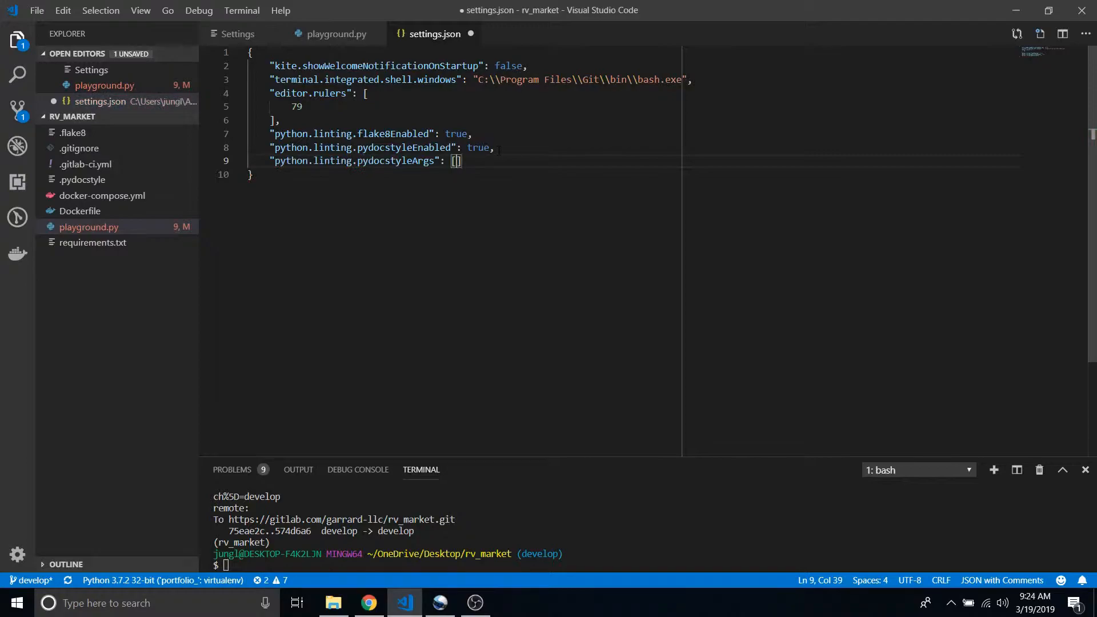
type("\"\"")
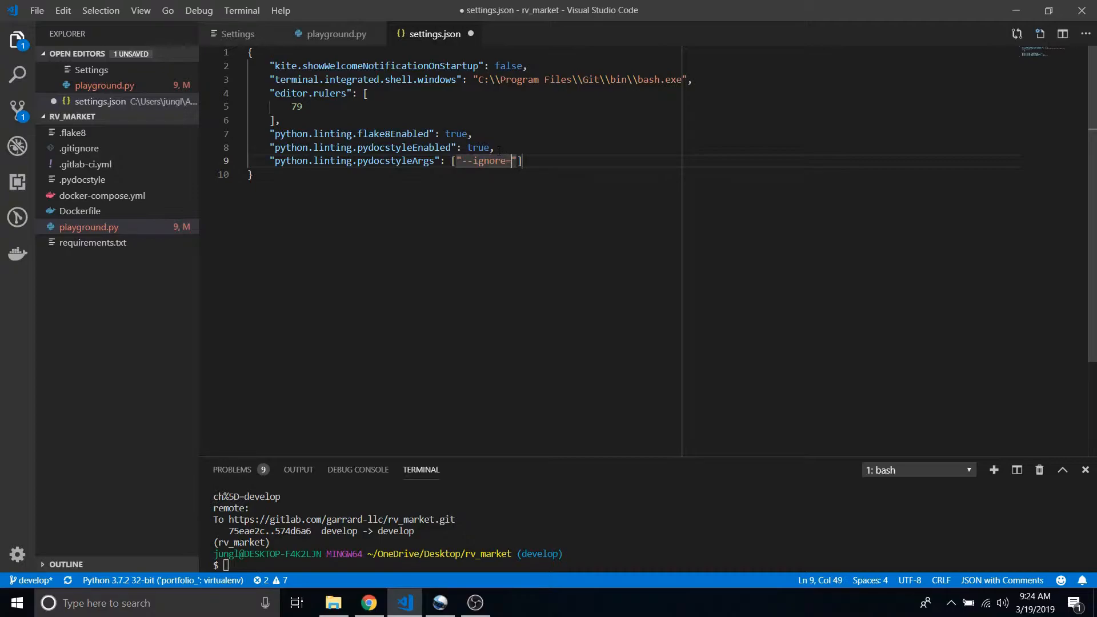
type("D")
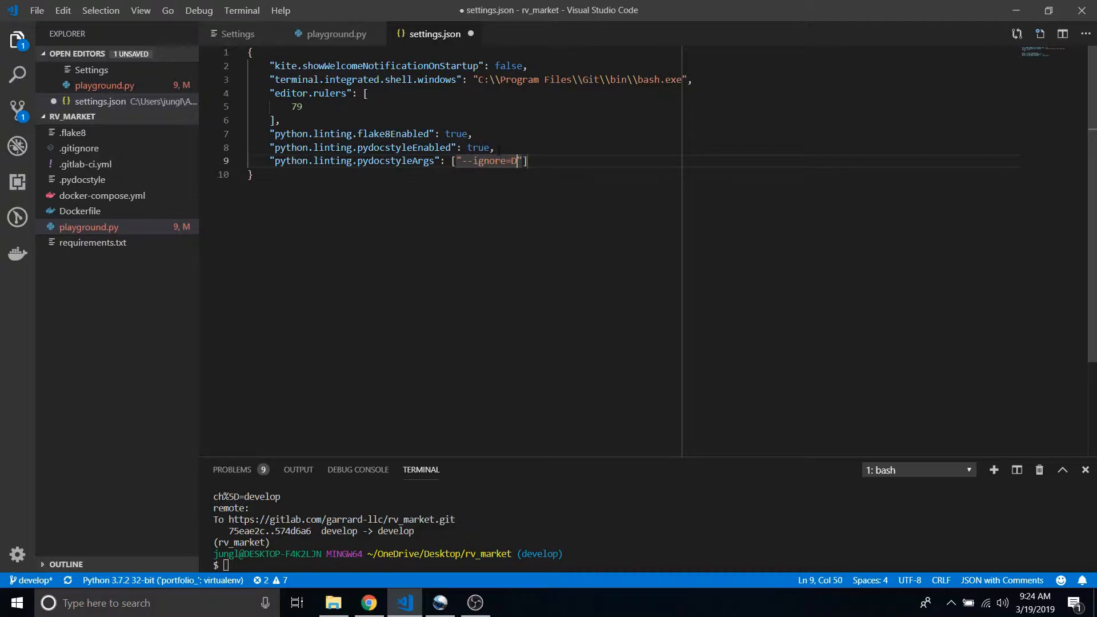
type("403")
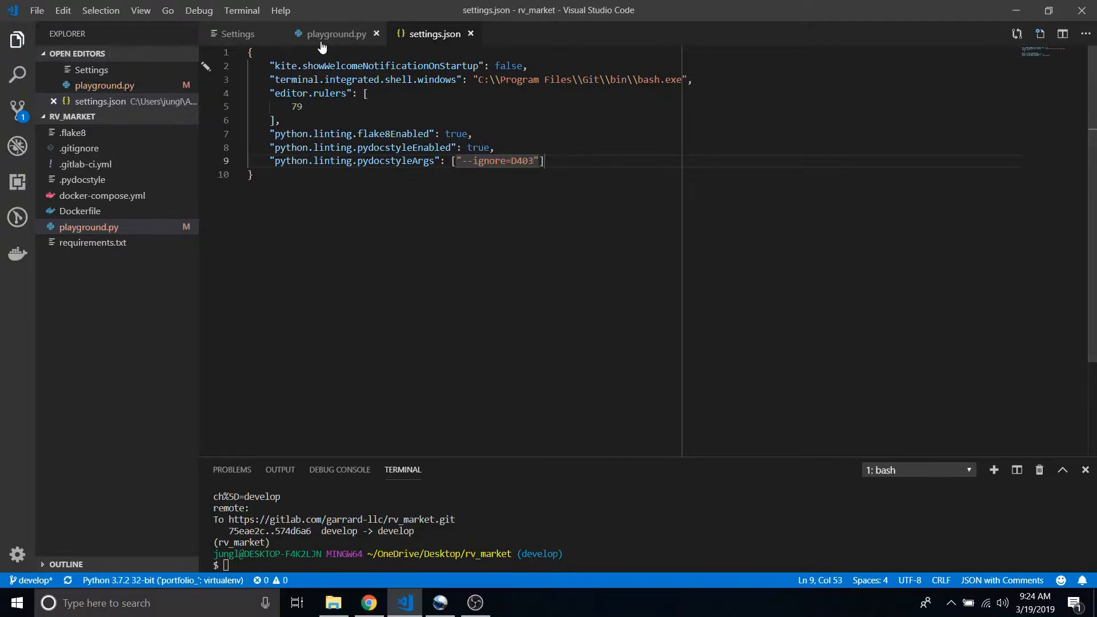
Switch between settings.json and playground.py, ending on playground.py's nine docstring problems.
left_click(335, 34)
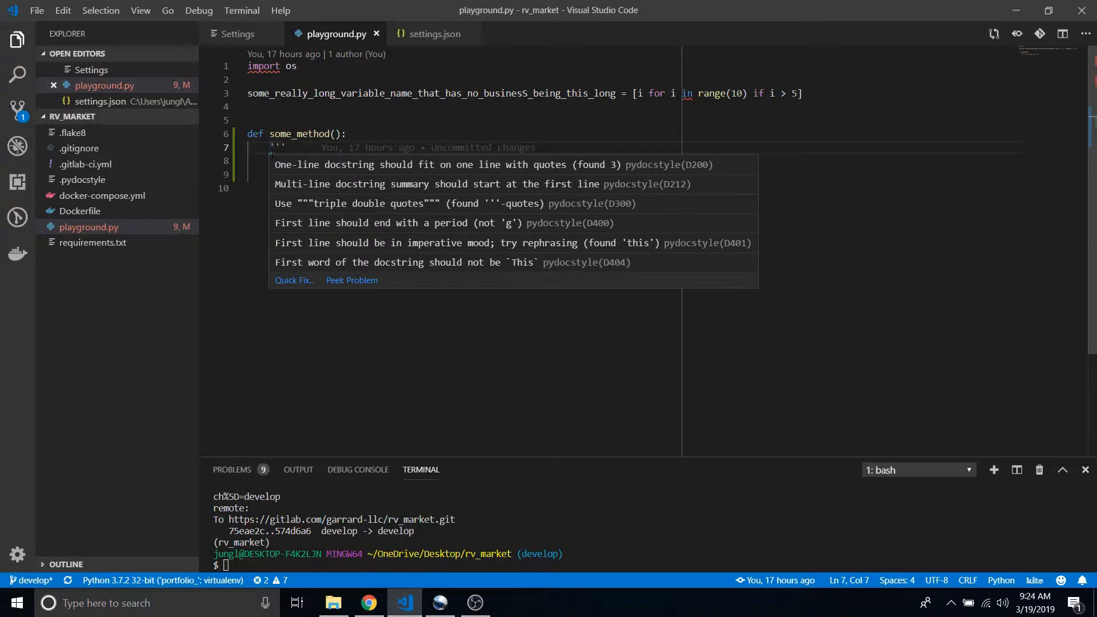
left_click(434, 33)
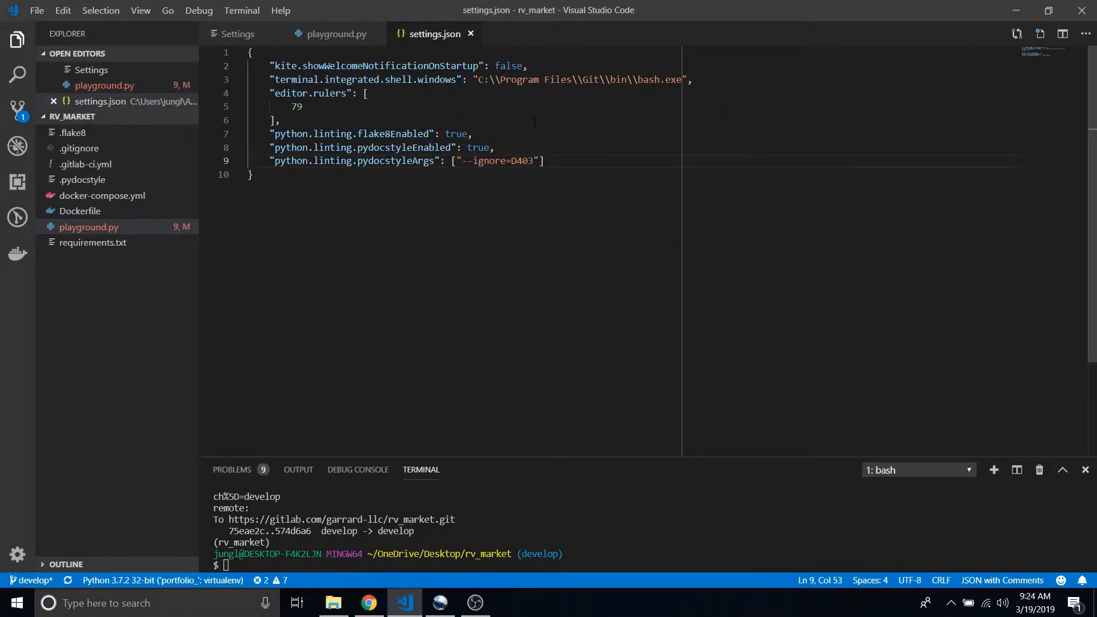
left_click(335, 34)
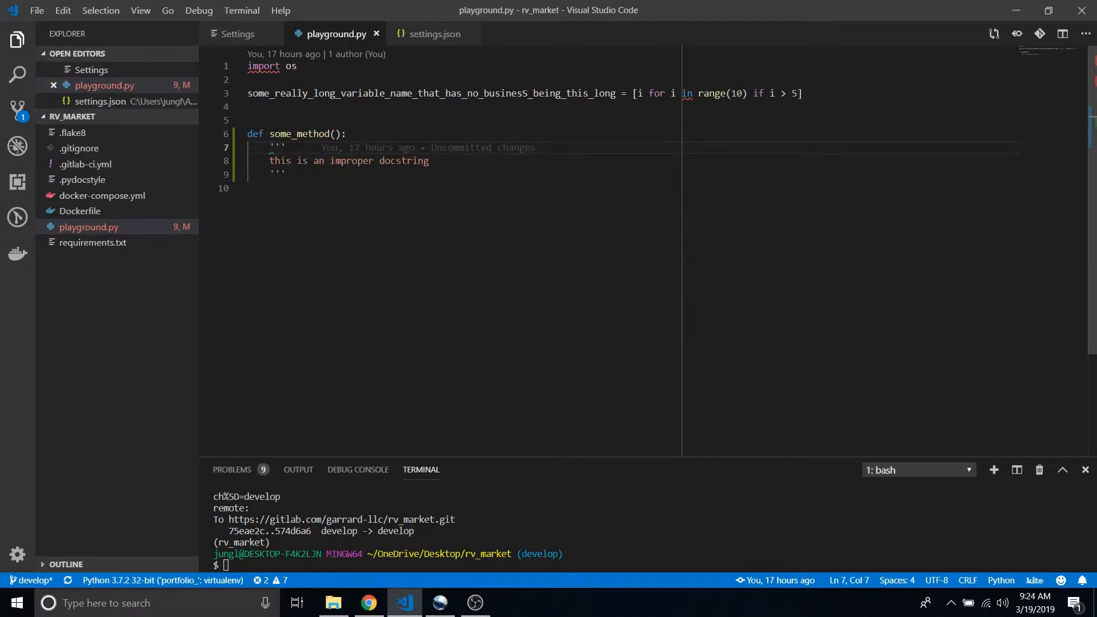
left_click(434, 33)
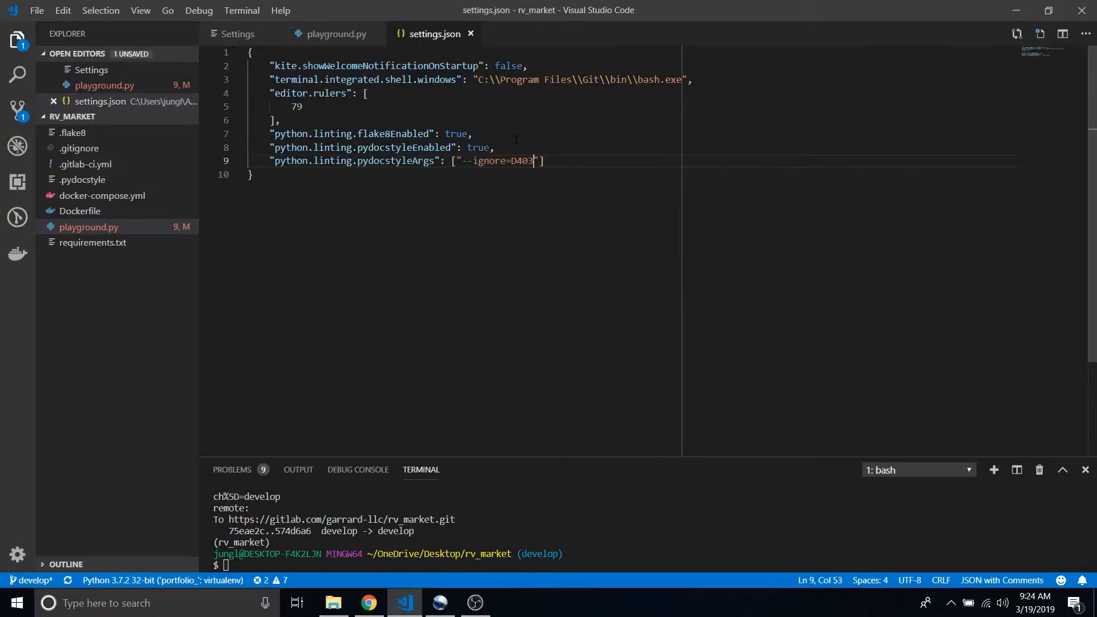
left_click(336, 33)
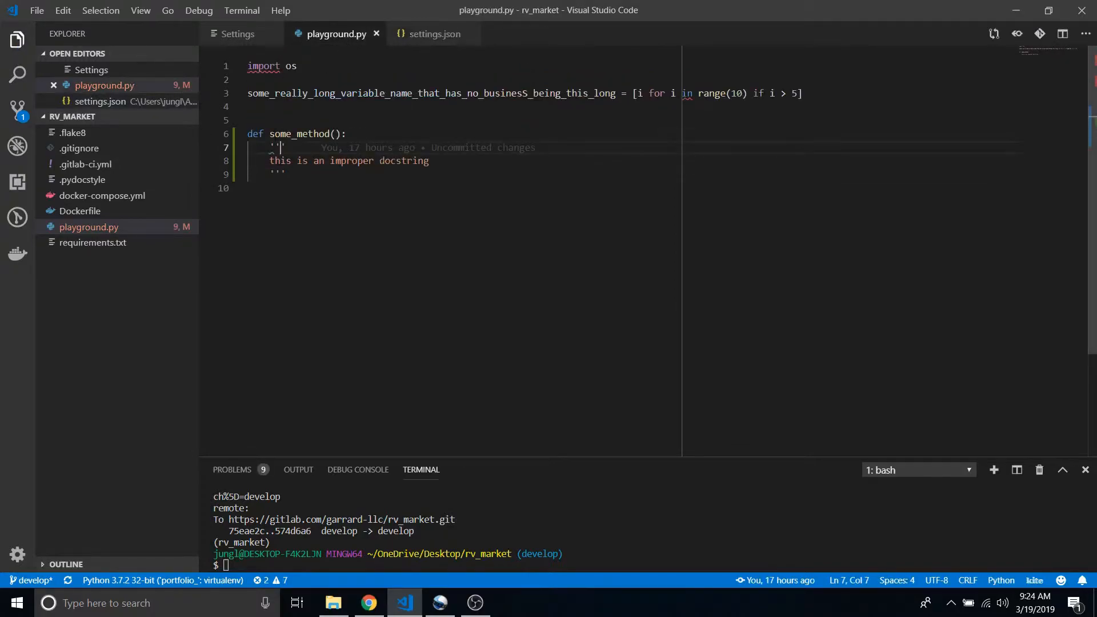
mouse_move(278, 147)
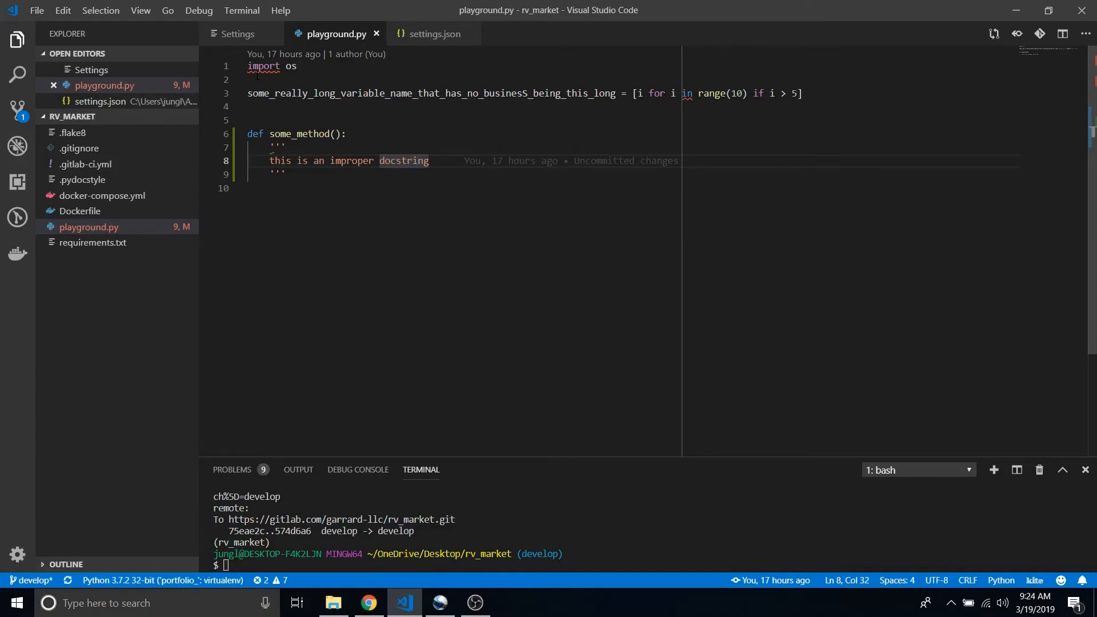
mouse_move(419, 93)
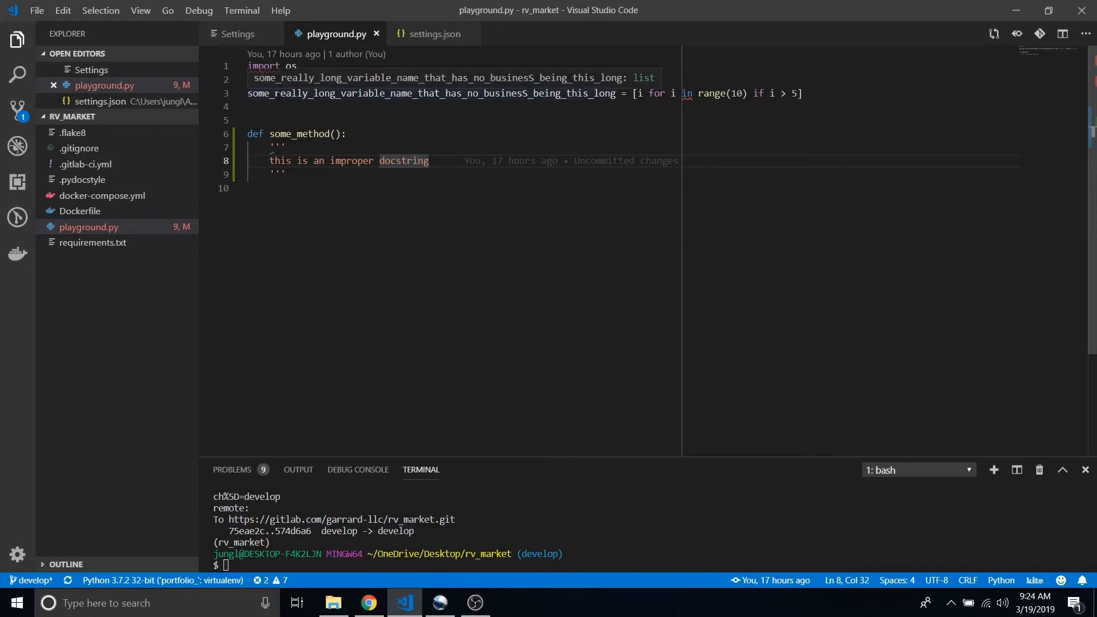